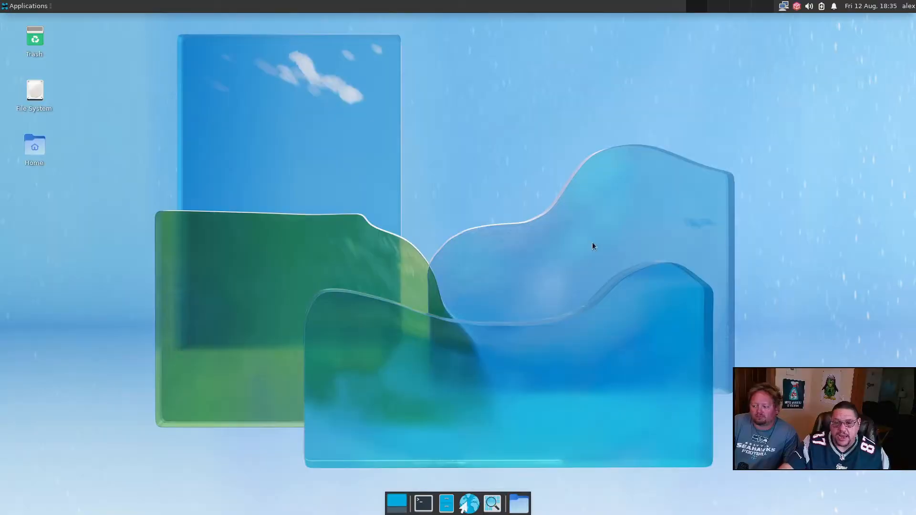
mouse_move(299, 277)
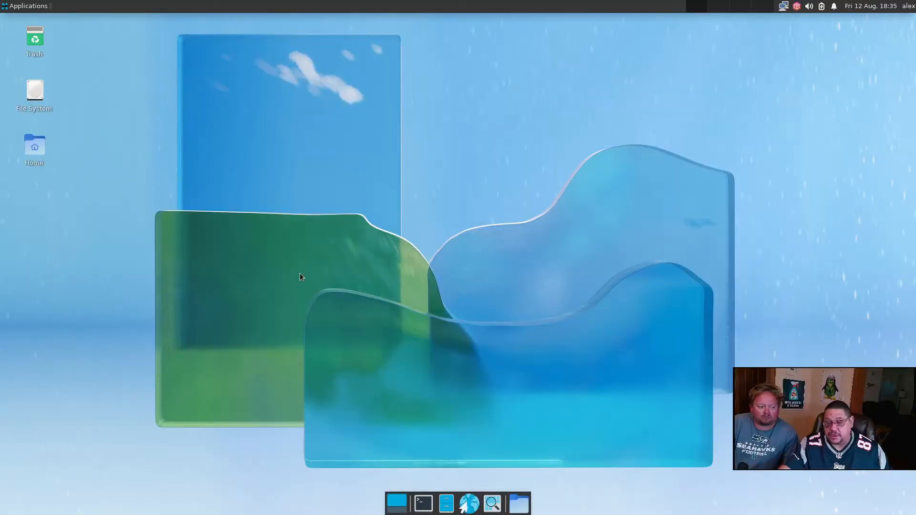
mouse_move(577, 127)
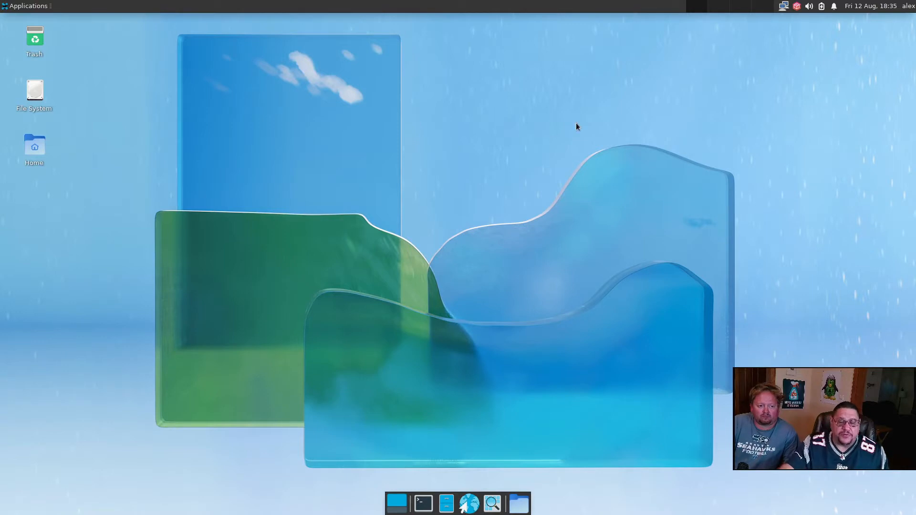
mouse_move(598, 140)
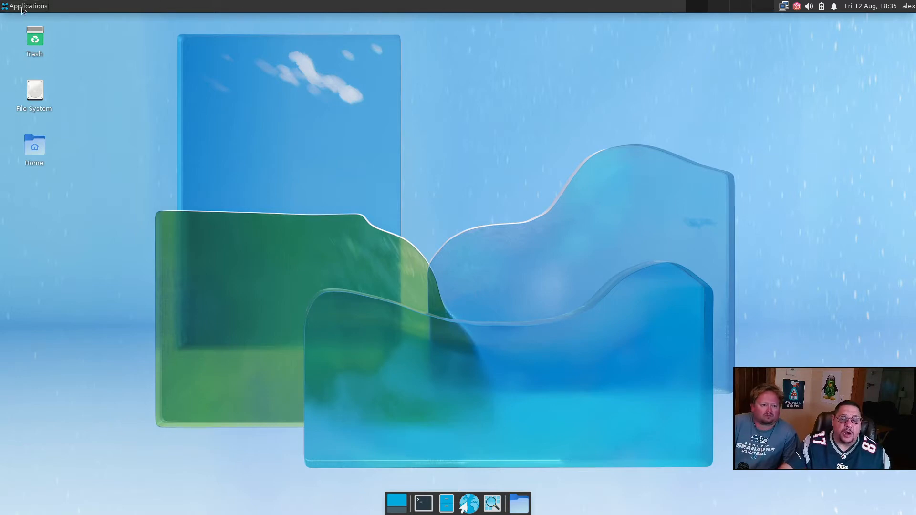
Launch the File Manager from the bottom dock onto the home folder 'alex'.
left_click(27, 5)
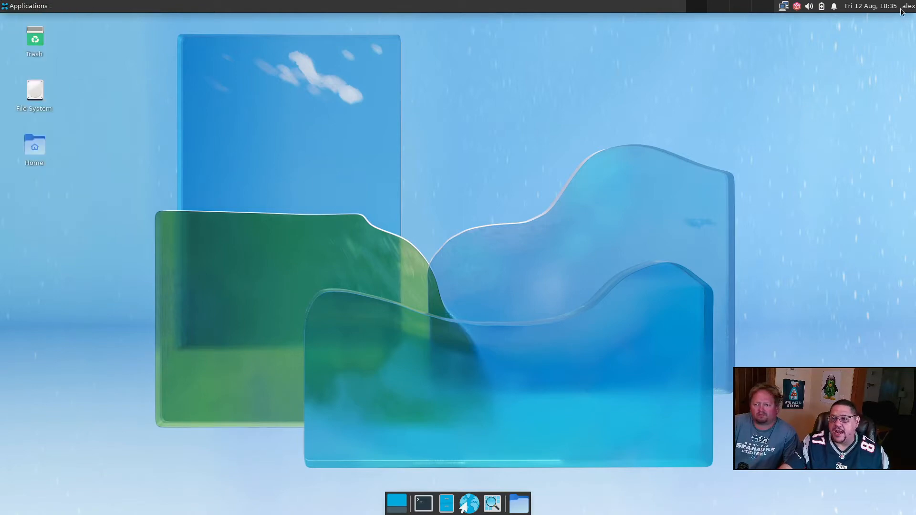
left_click(899, 6)
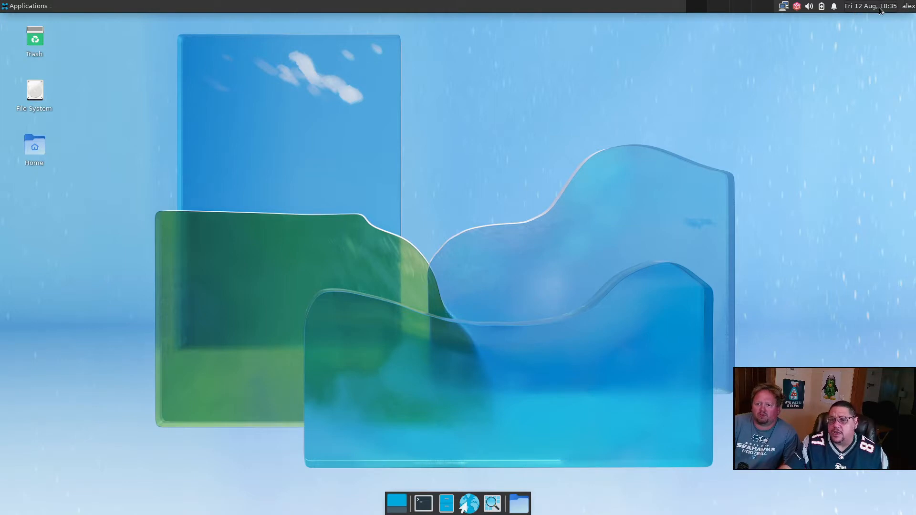
mouse_move(872, 6)
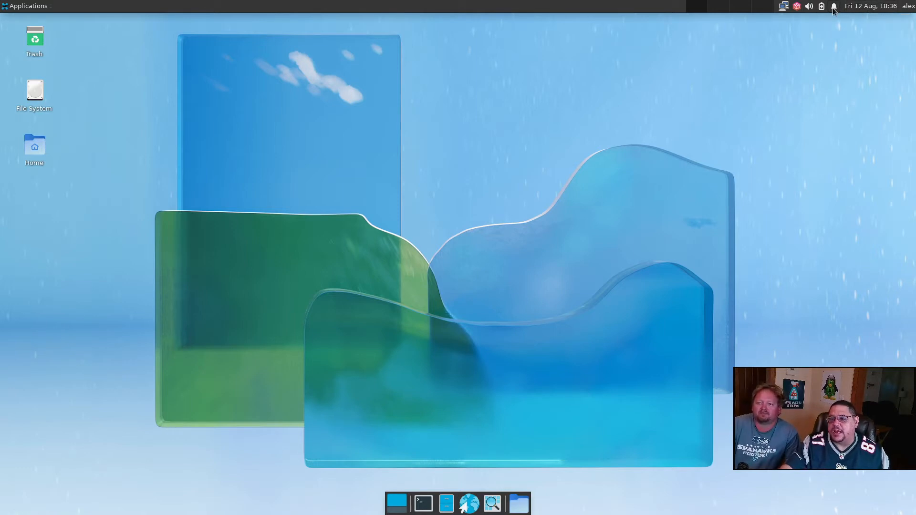
mouse_move(820, 7)
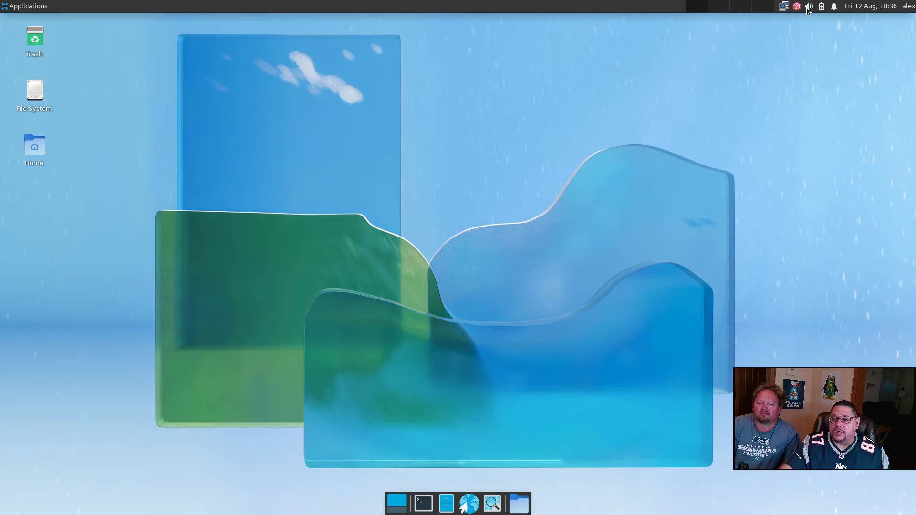
mouse_move(809, 6)
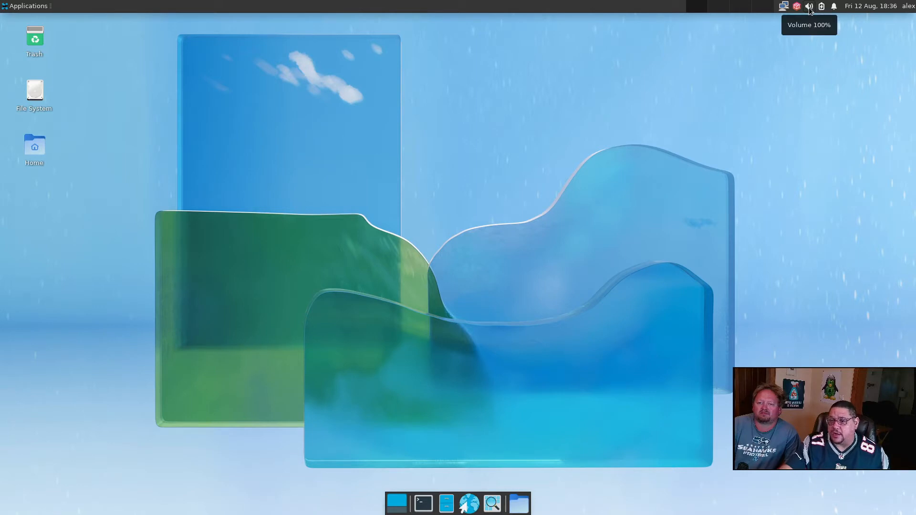
mouse_move(796, 8)
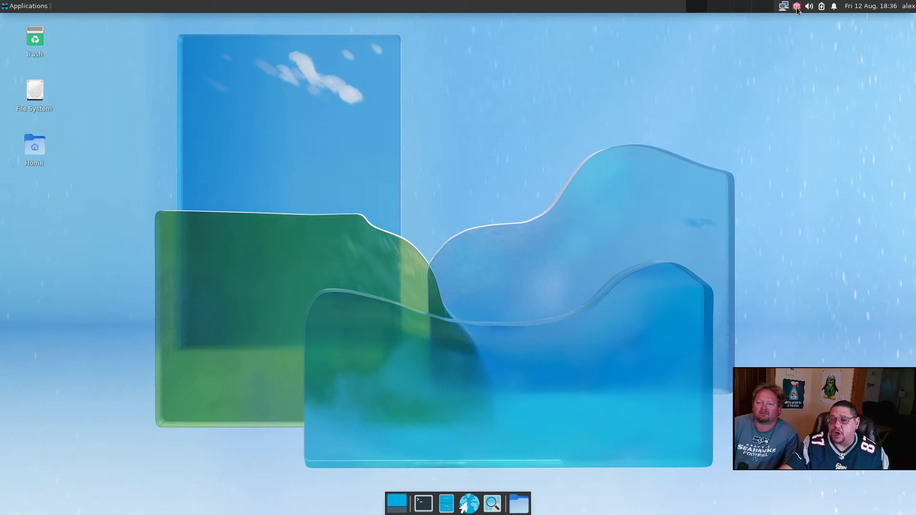
mouse_move(796, 6)
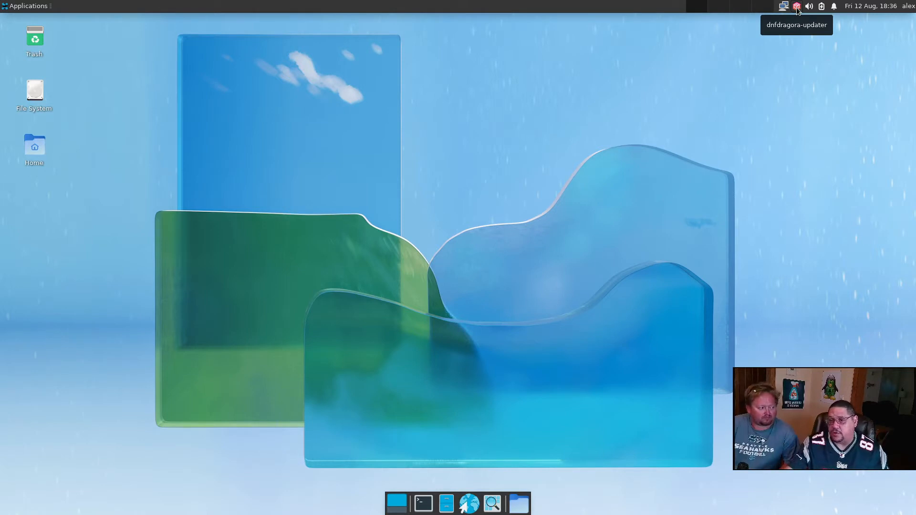
mouse_move(776, 14)
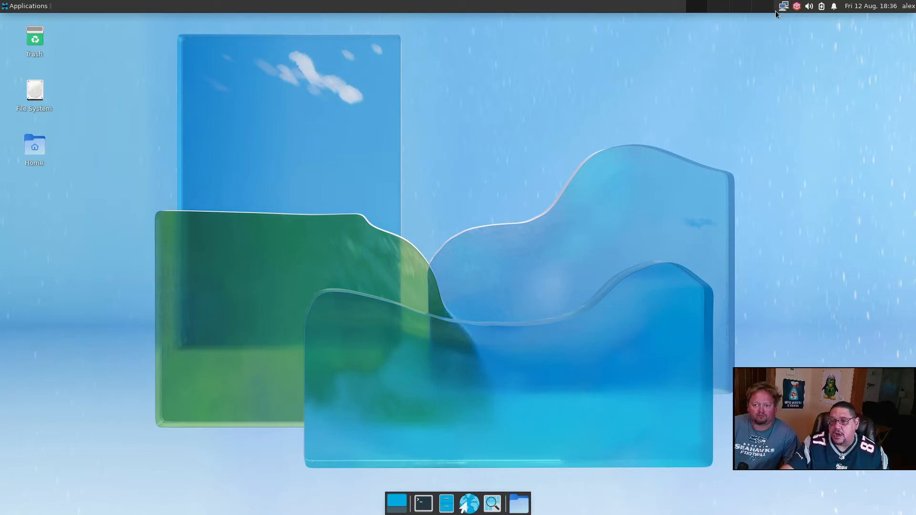
mouse_move(785, 5)
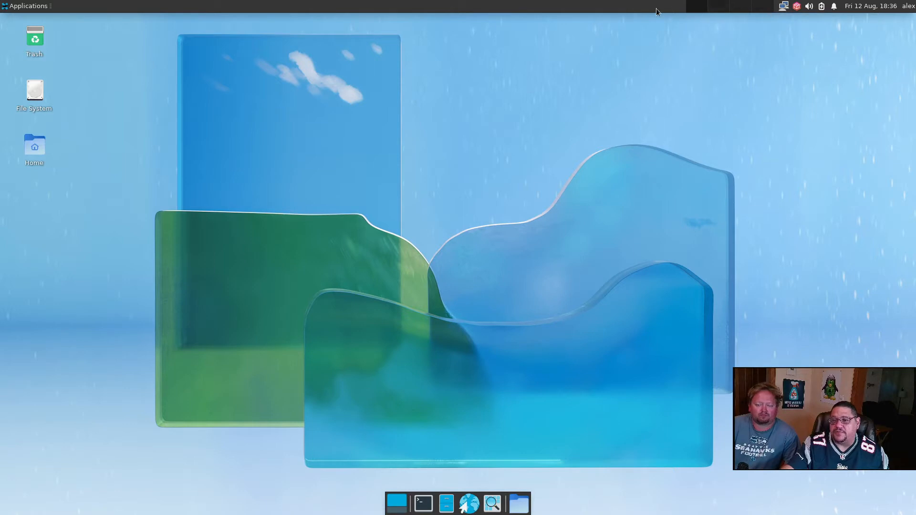
mouse_move(728, 12)
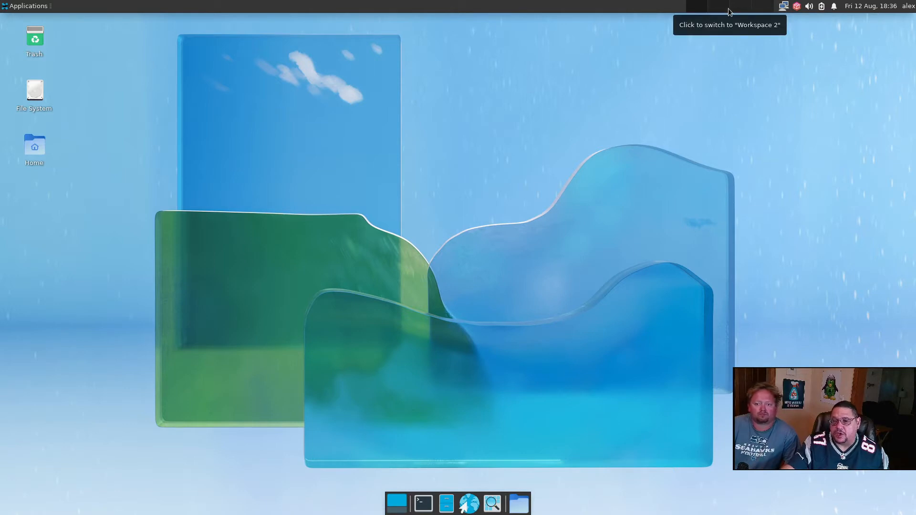
mouse_move(610, 449)
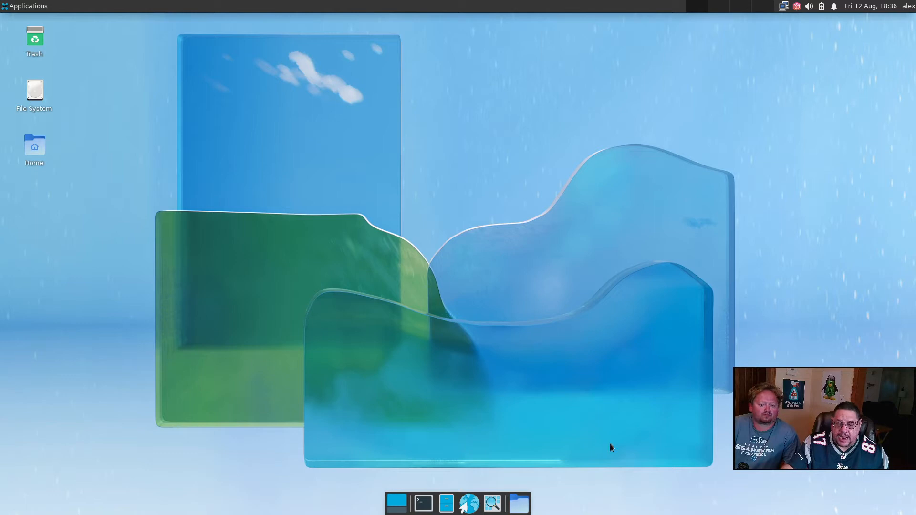
mouse_move(521, 480)
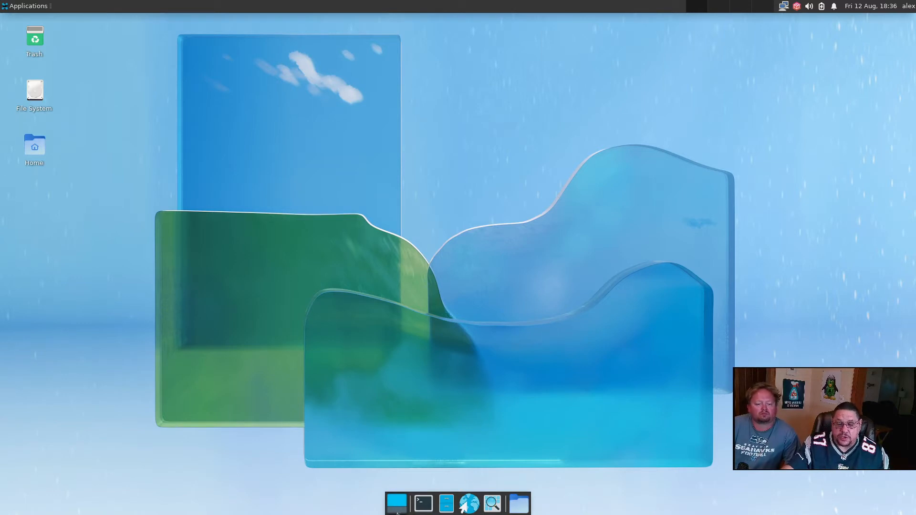
mouse_move(423, 503)
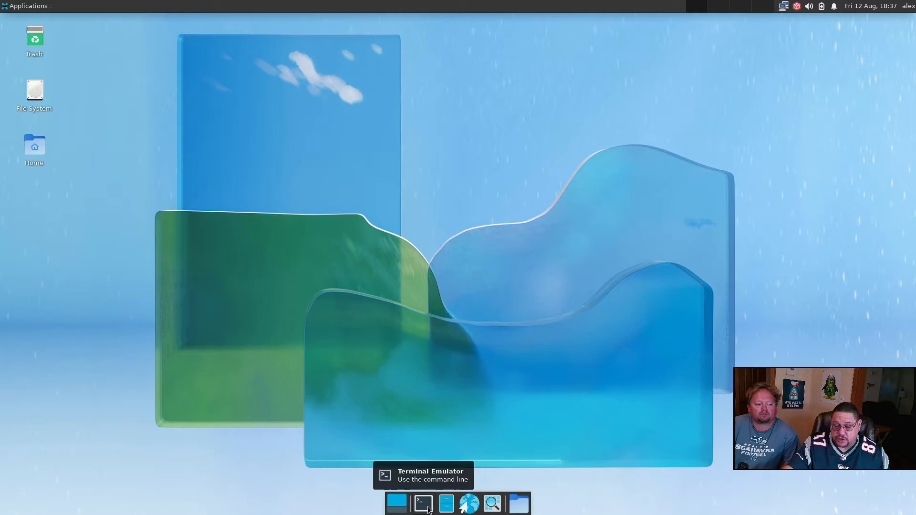
left_click(446, 503)
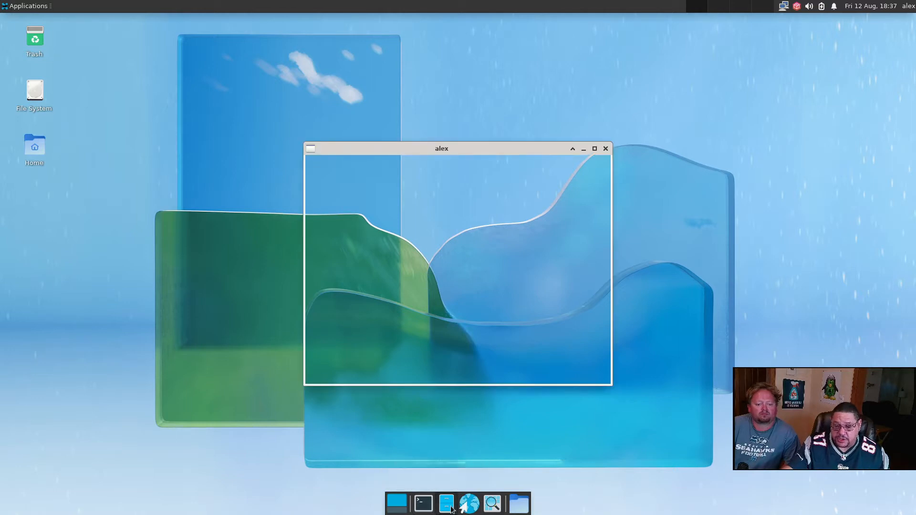
Browse the eight home folders in Thunar, then close the window.
left_click(392, 160)
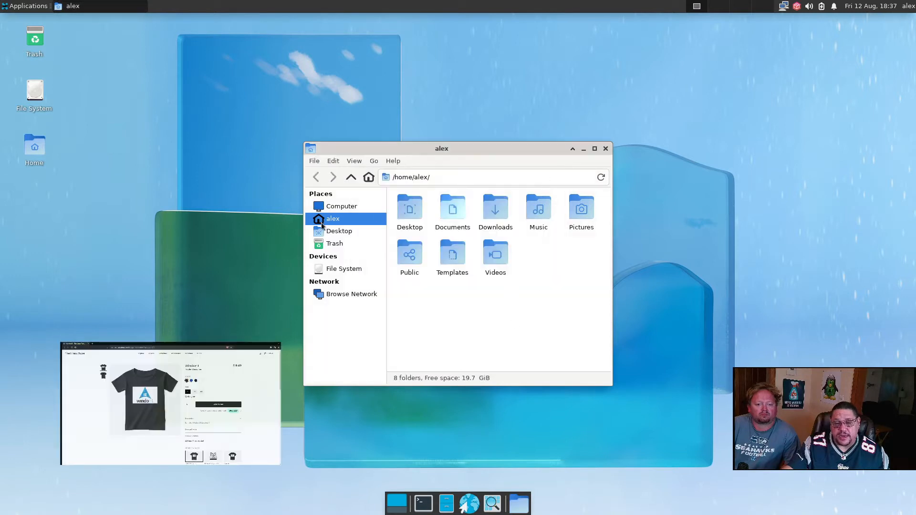
mouse_move(526, 250)
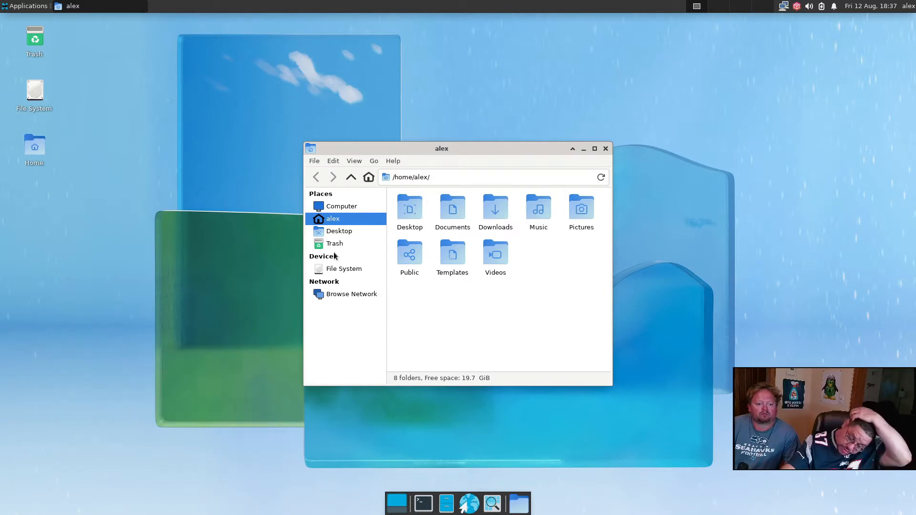
mouse_move(349, 288)
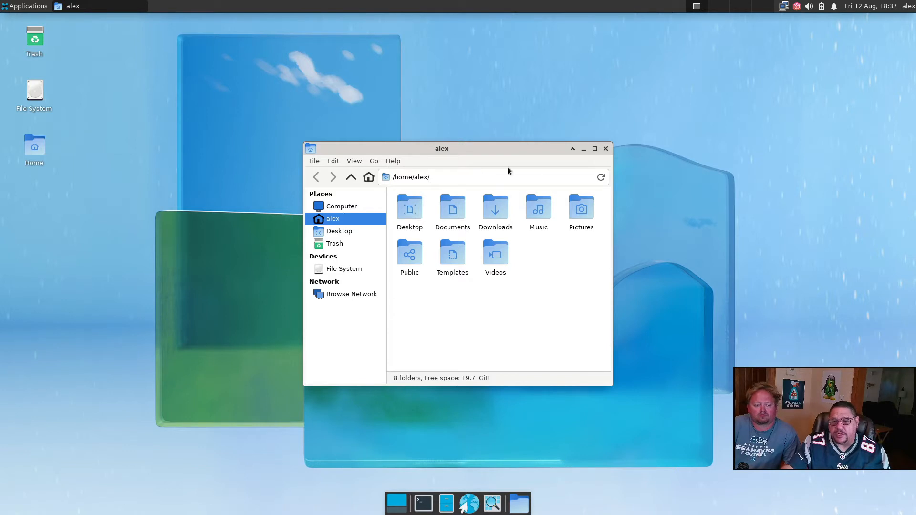
mouse_move(495, 267)
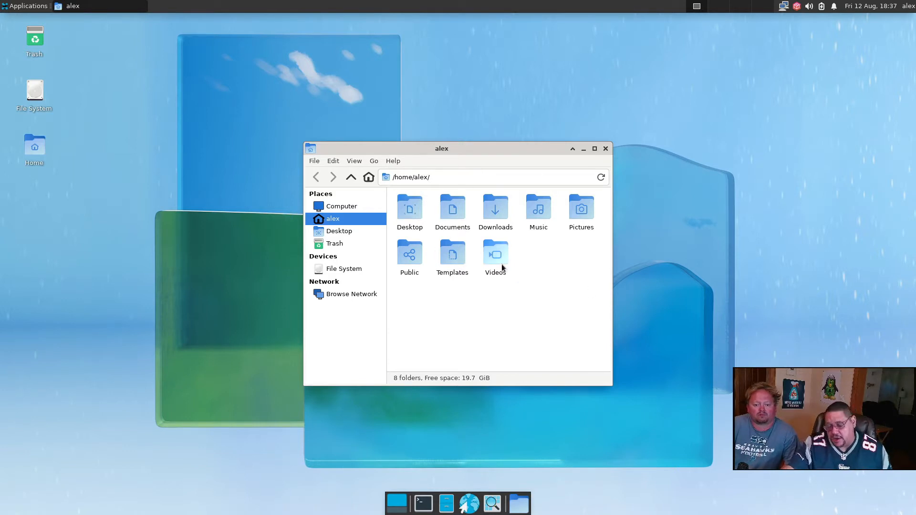
mouse_move(592, 160)
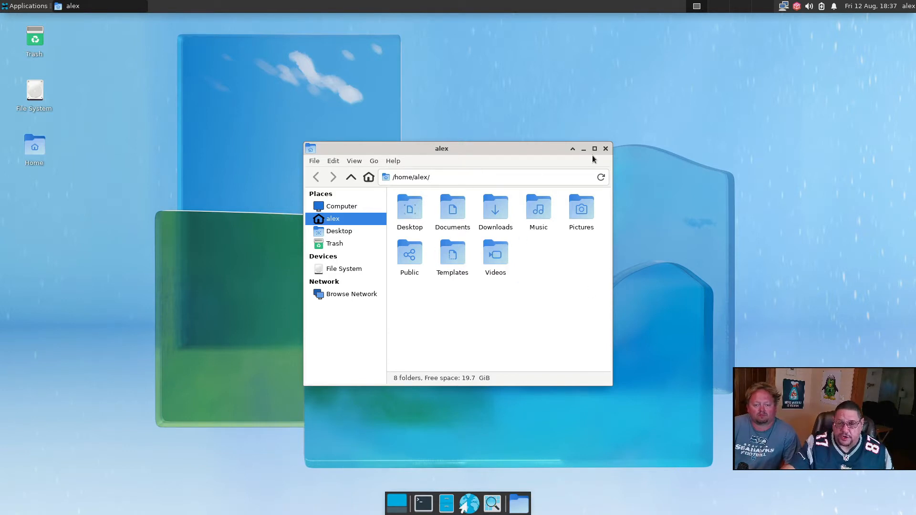
left_click(582, 149)
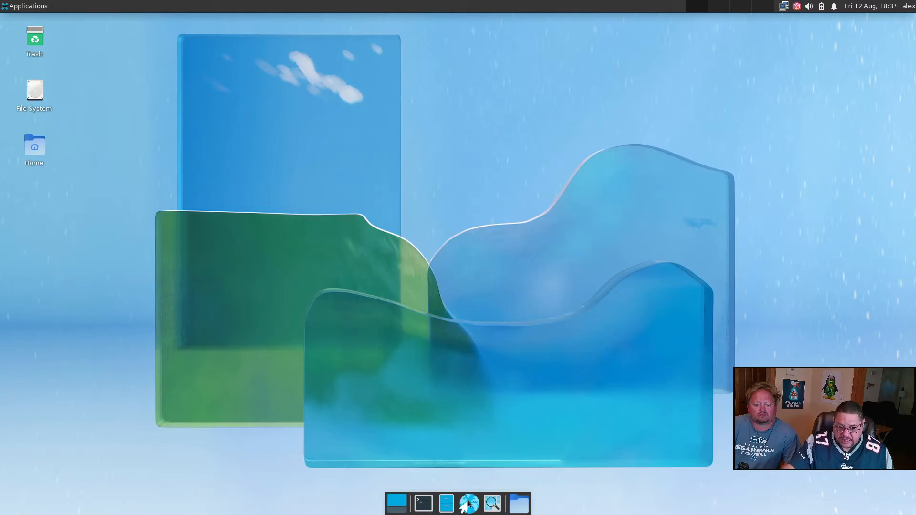
mouse_move(470, 503)
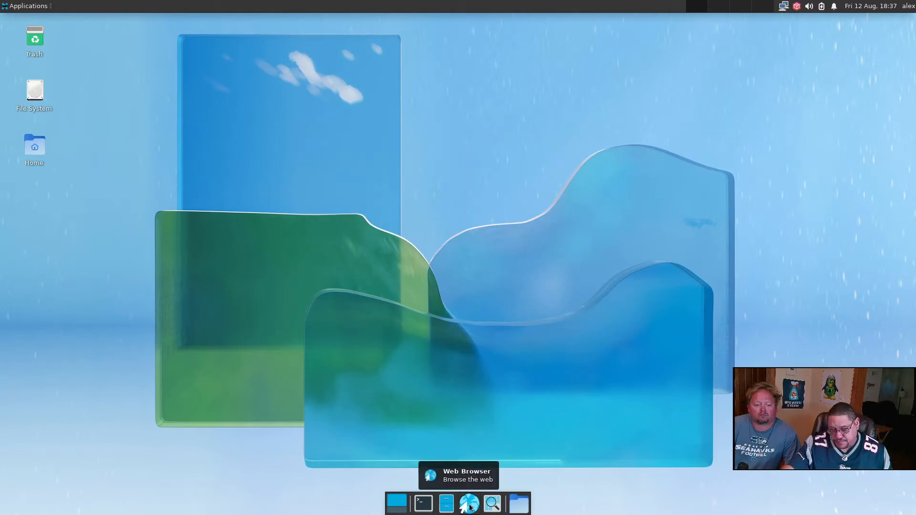
mouse_move(481, 506)
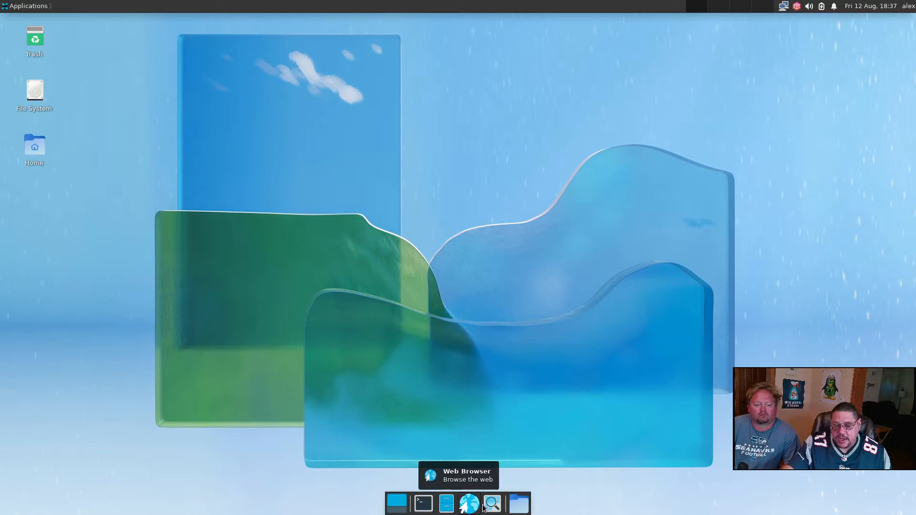
mouse_move(492, 503)
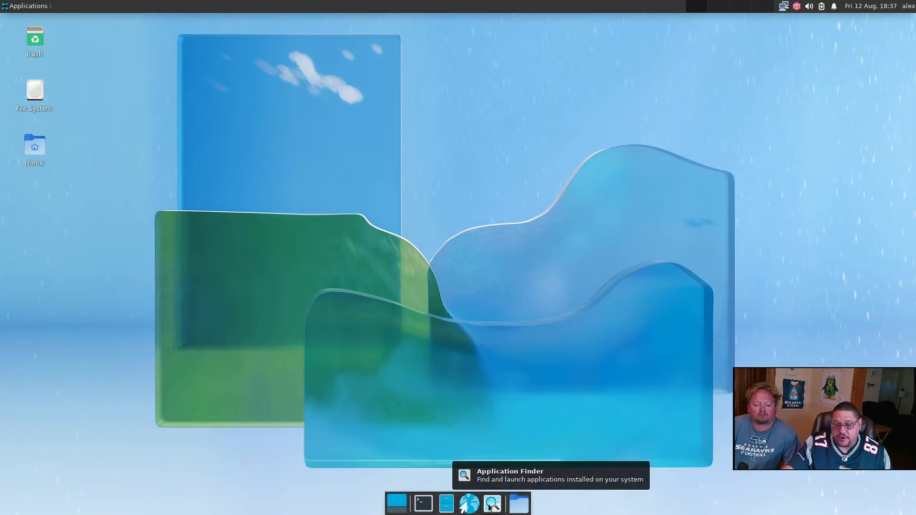
mouse_move(518, 503)
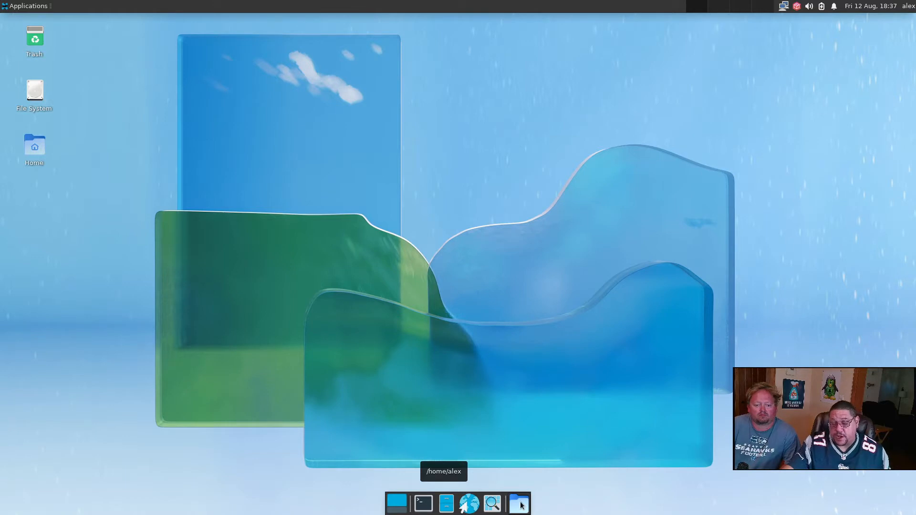
right_click(517, 503)
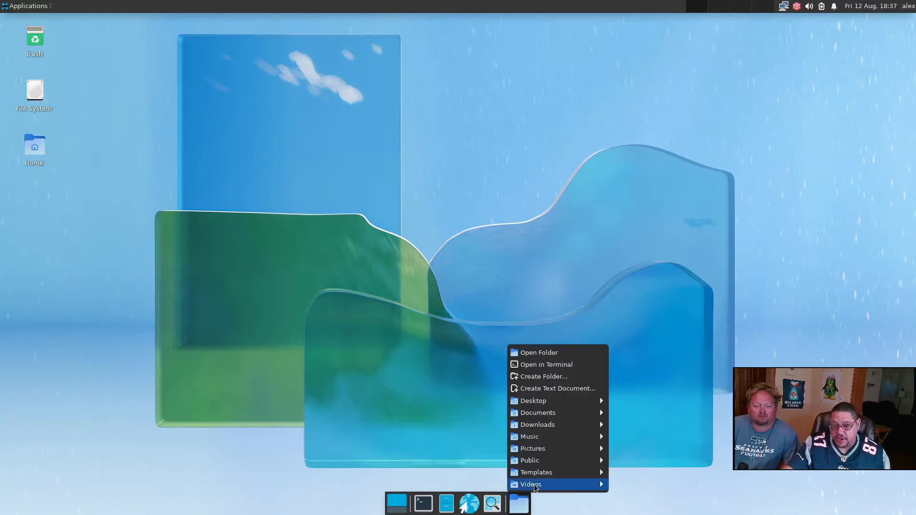
mouse_move(519, 504)
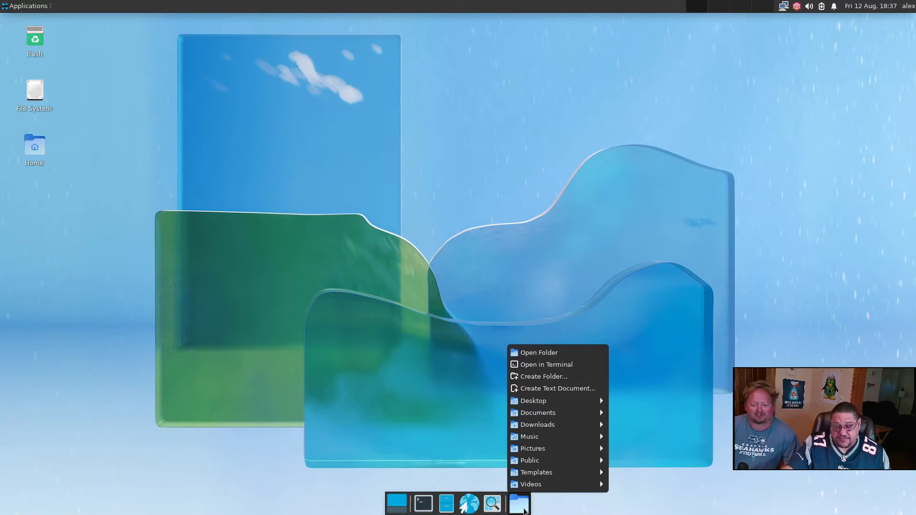
left_click(409, 143)
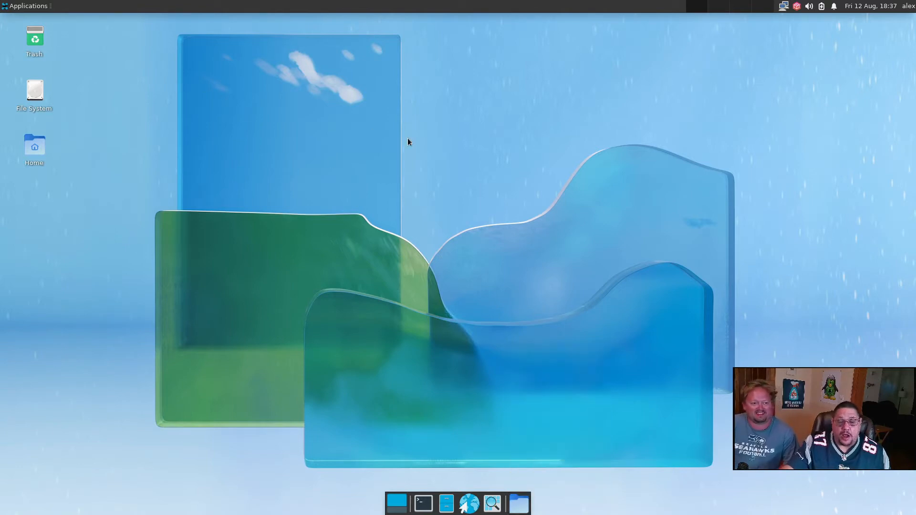
mouse_move(417, 139)
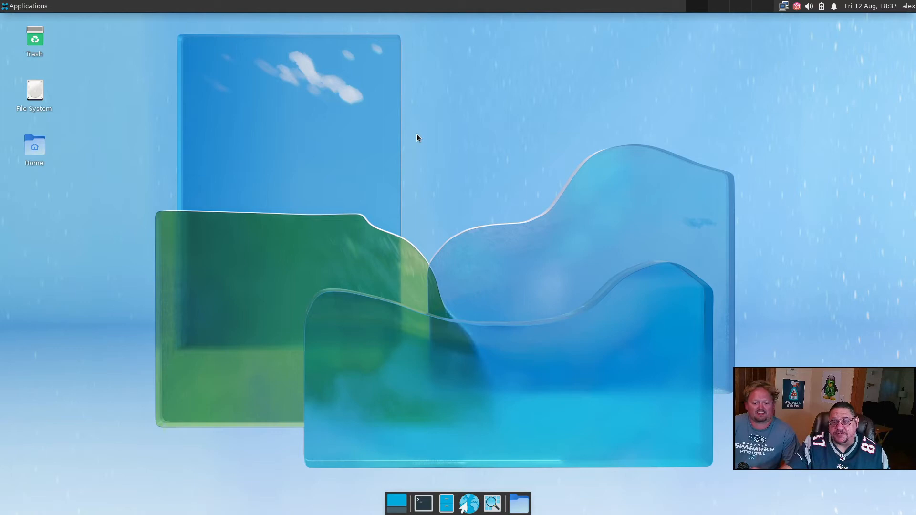
right_click(418, 139)
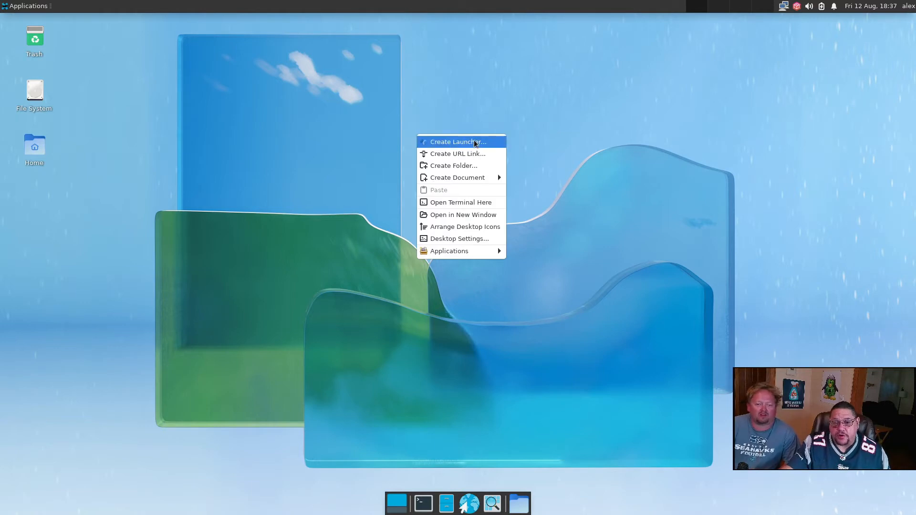
mouse_move(458, 177)
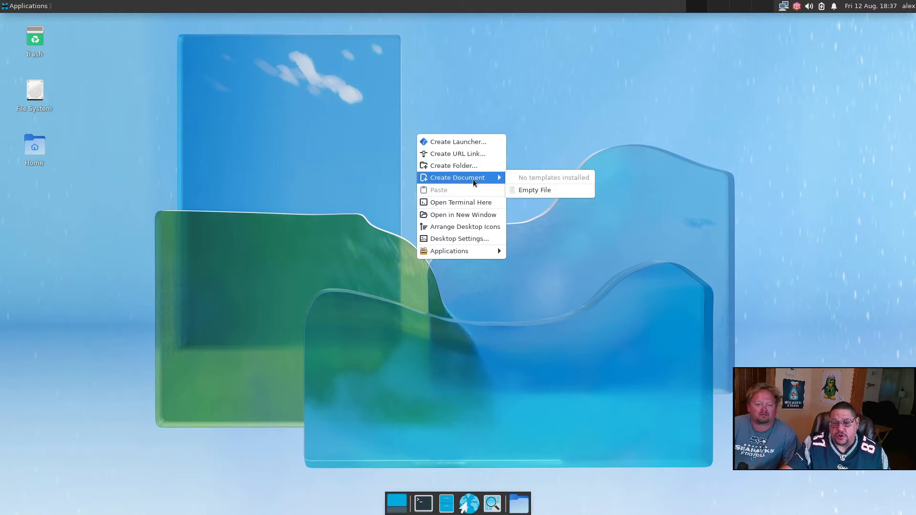
mouse_move(462, 202)
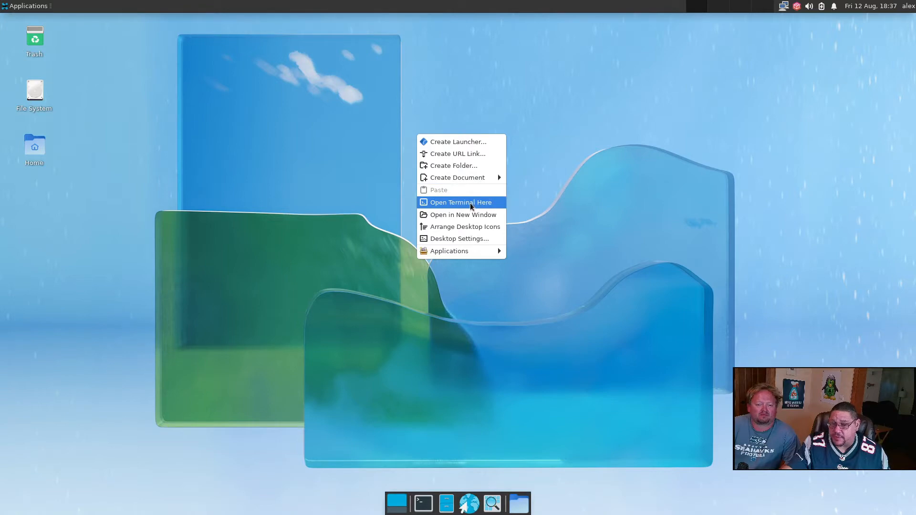
mouse_move(462, 227)
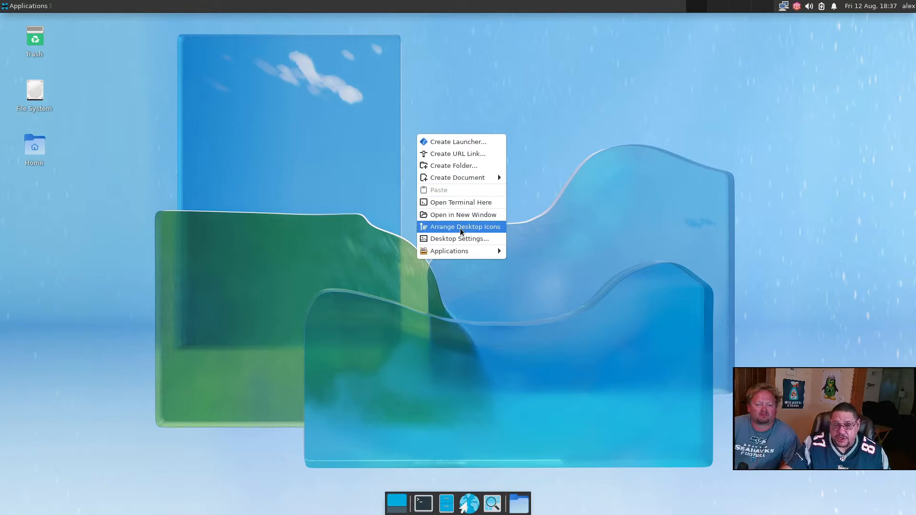
mouse_move(459, 239)
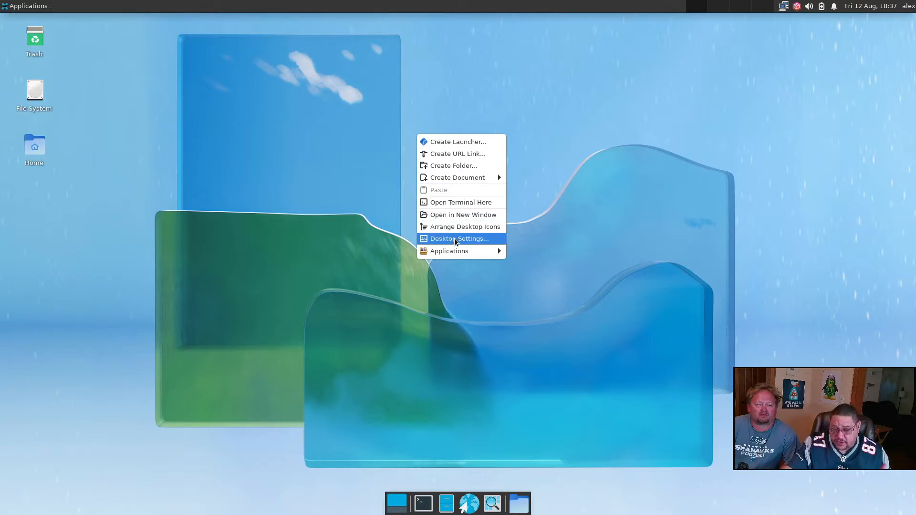
mouse_move(448, 251)
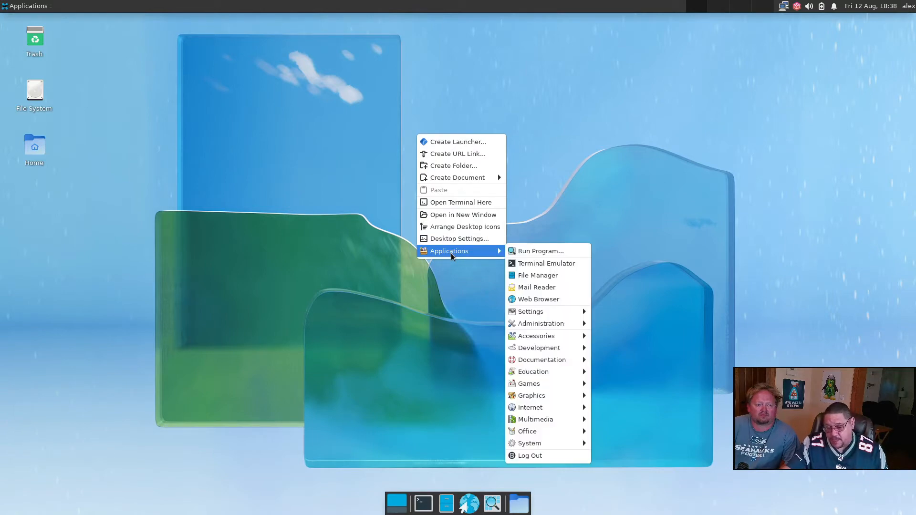
mouse_move(538, 299)
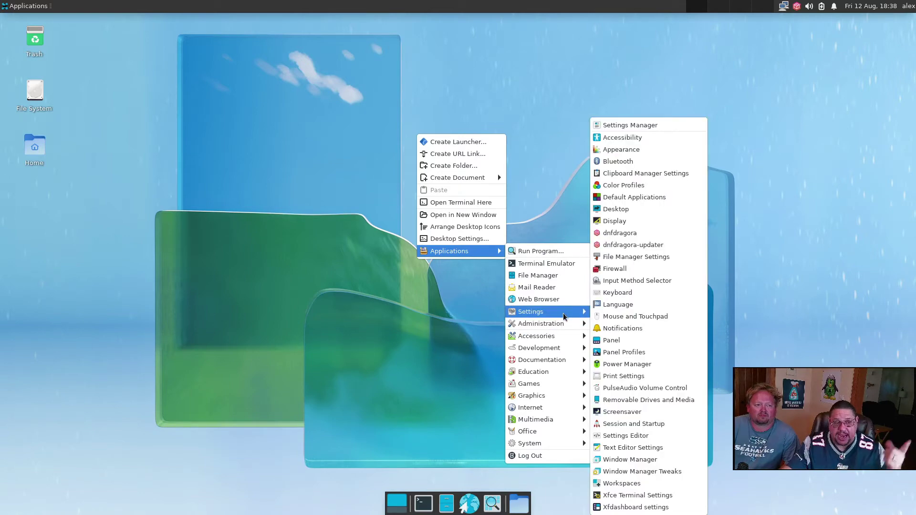
mouse_move(635, 316)
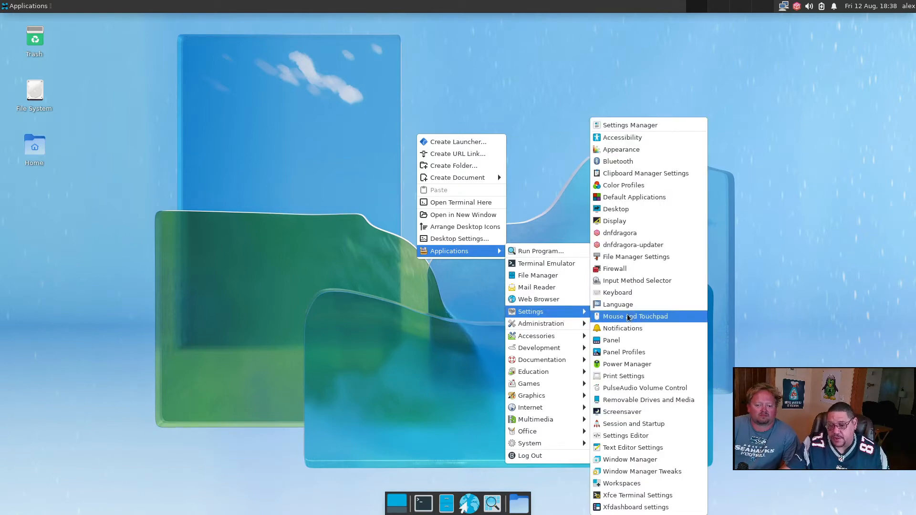
mouse_move(620, 150)
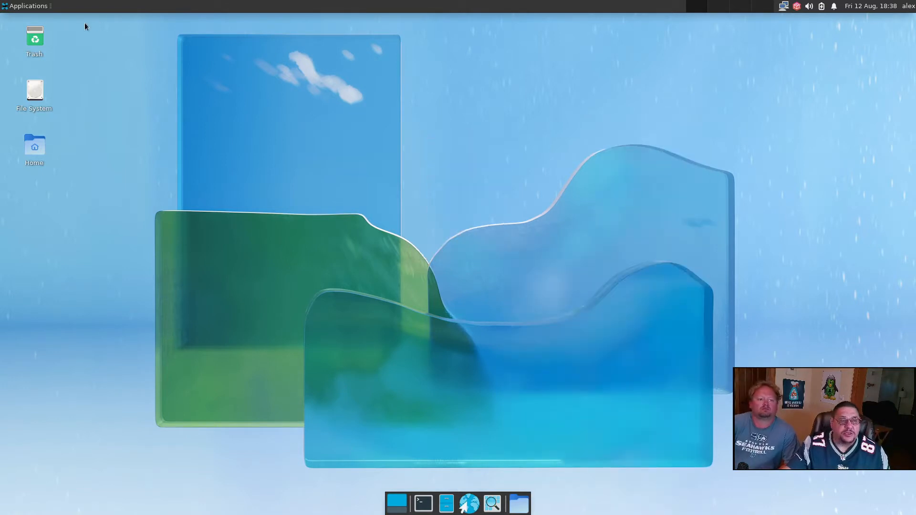
Launch Appearance from the Applications > Settings category.
left_click(28, 6)
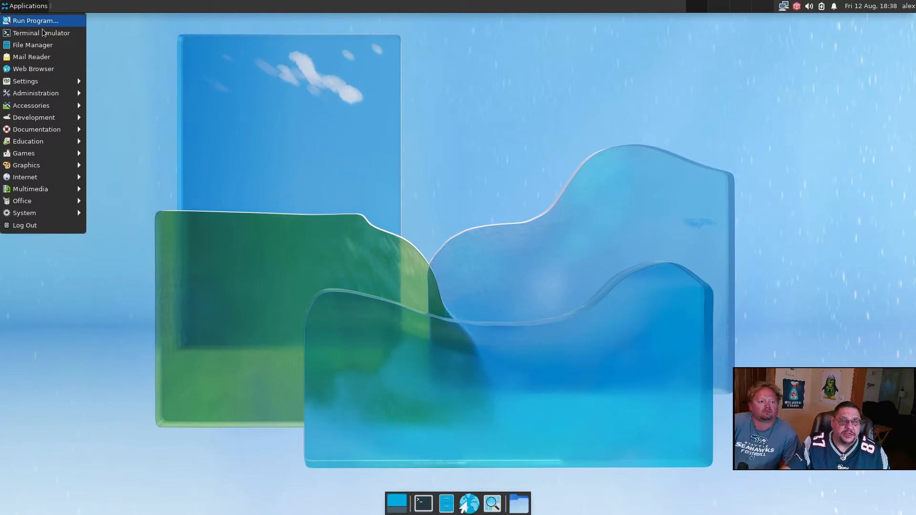
mouse_move(39, 26)
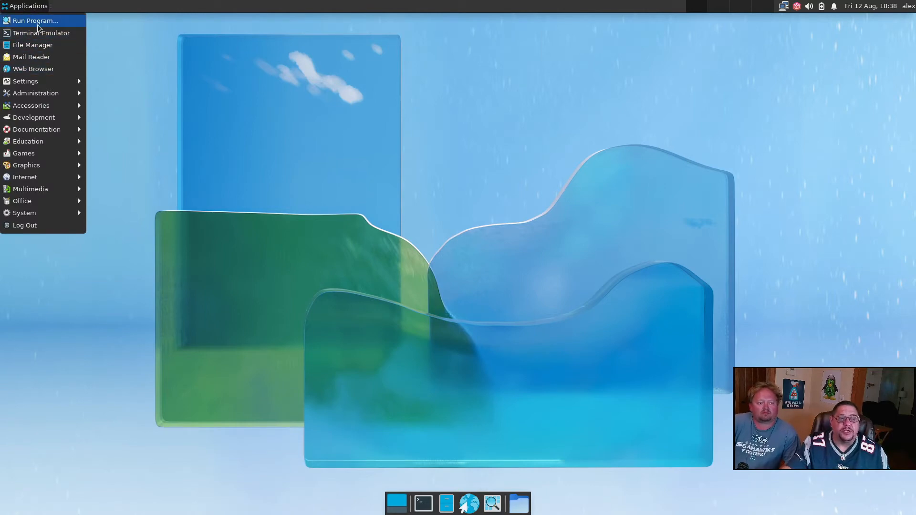
mouse_move(33, 45)
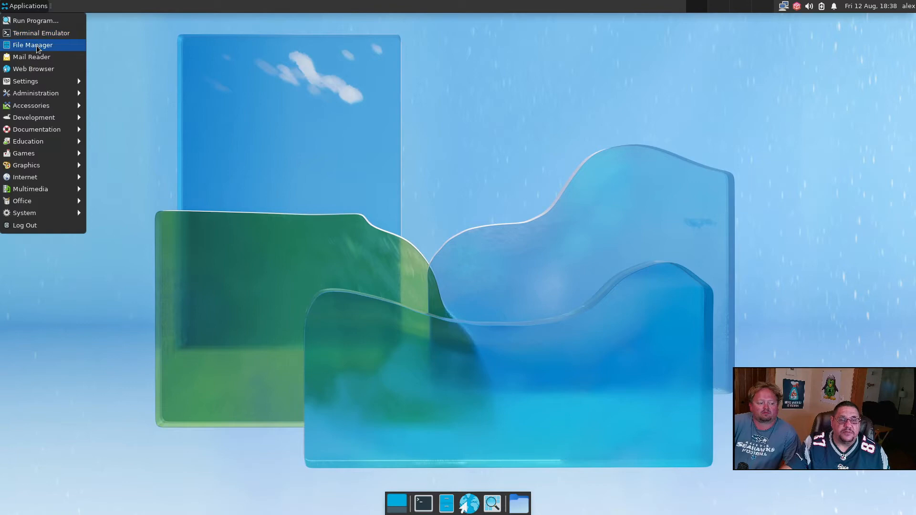
mouse_move(42, 68)
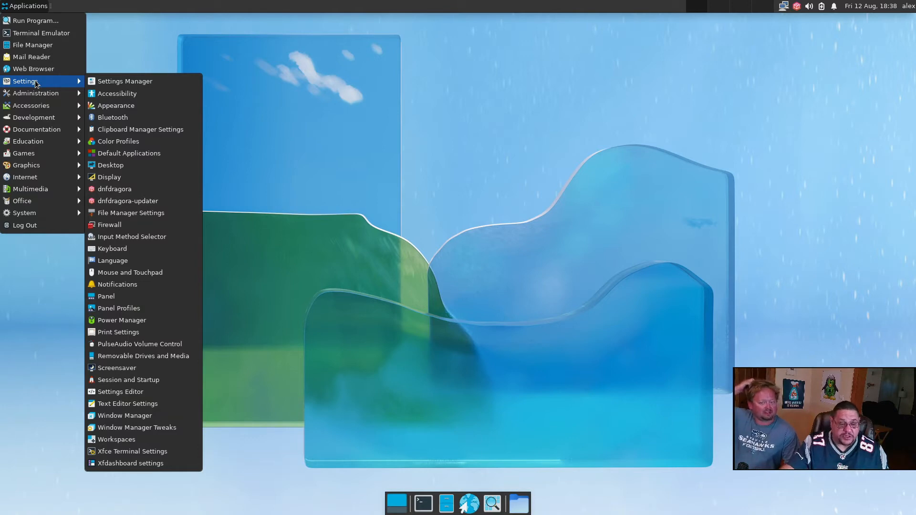
mouse_move(116, 439)
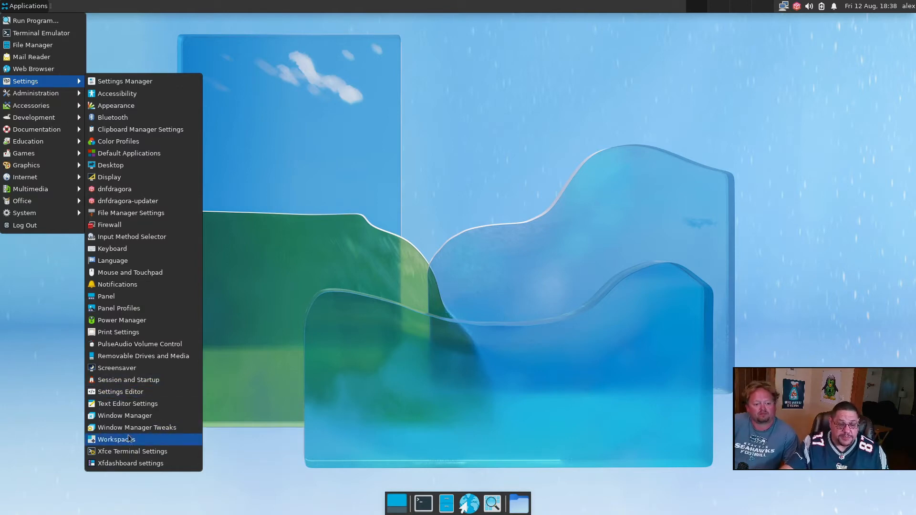
mouse_move(124, 415)
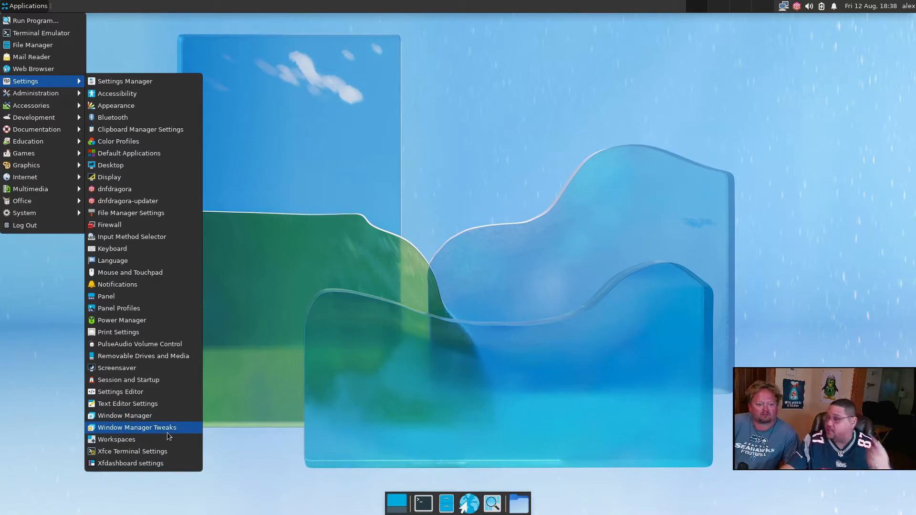
mouse_move(162, 224)
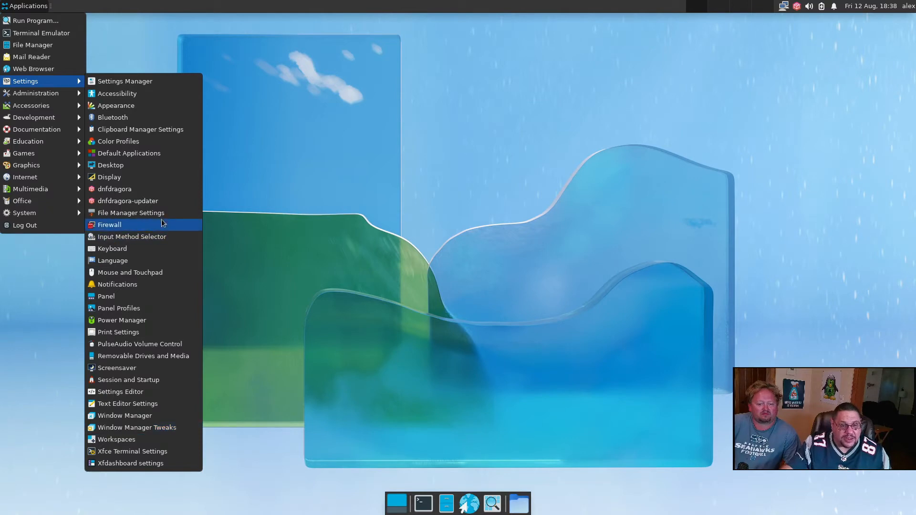
mouse_move(138, 177)
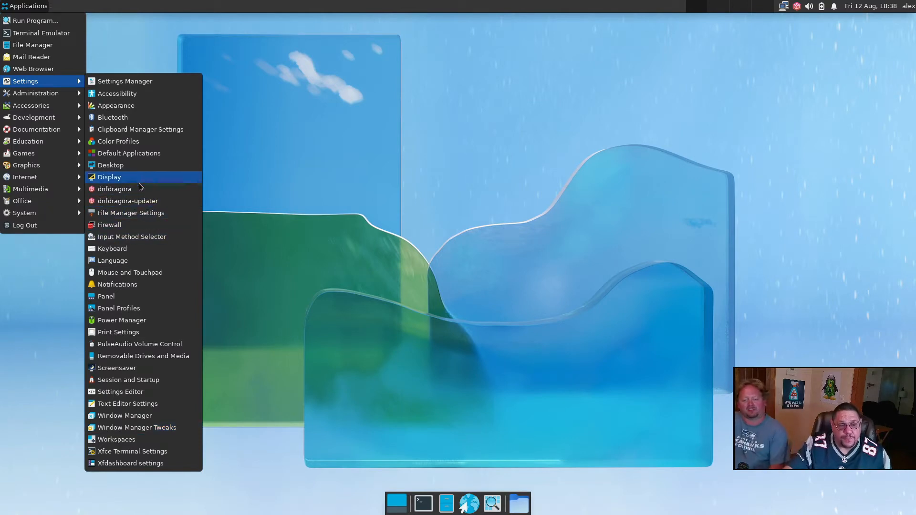
mouse_move(118, 141)
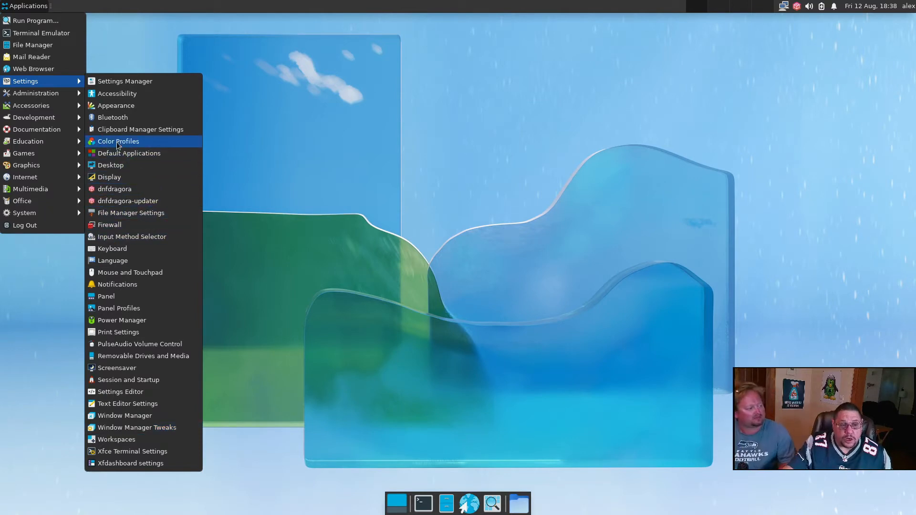
left_click(117, 104)
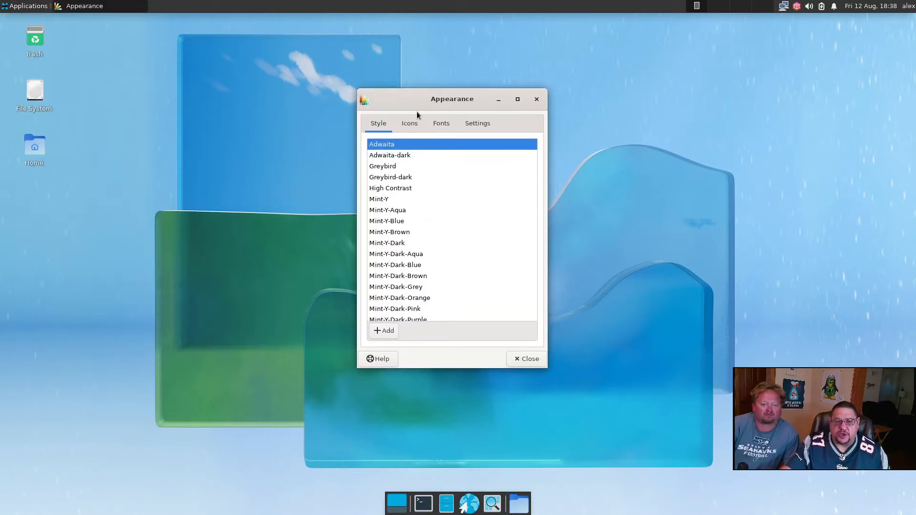
Review the Fonts and Settings pages of Appearance, then close the window.
scroll("down", 3)
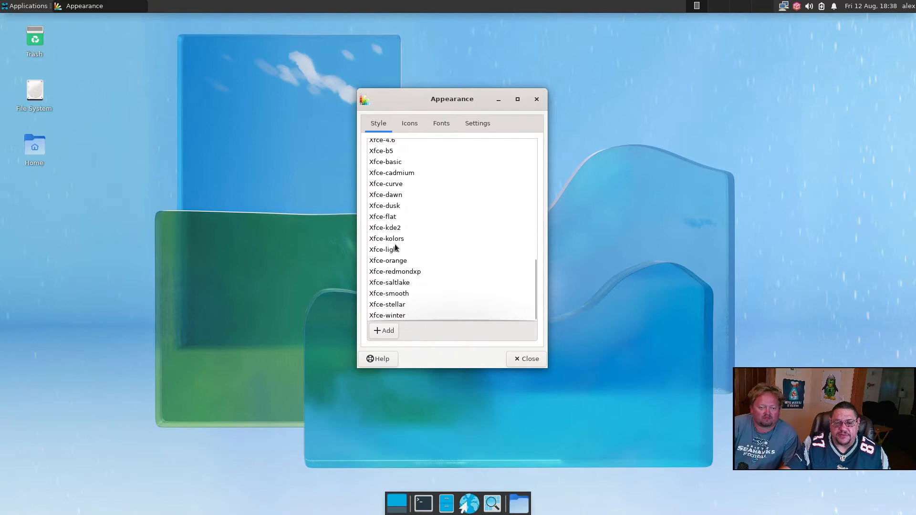
left_click(441, 123)
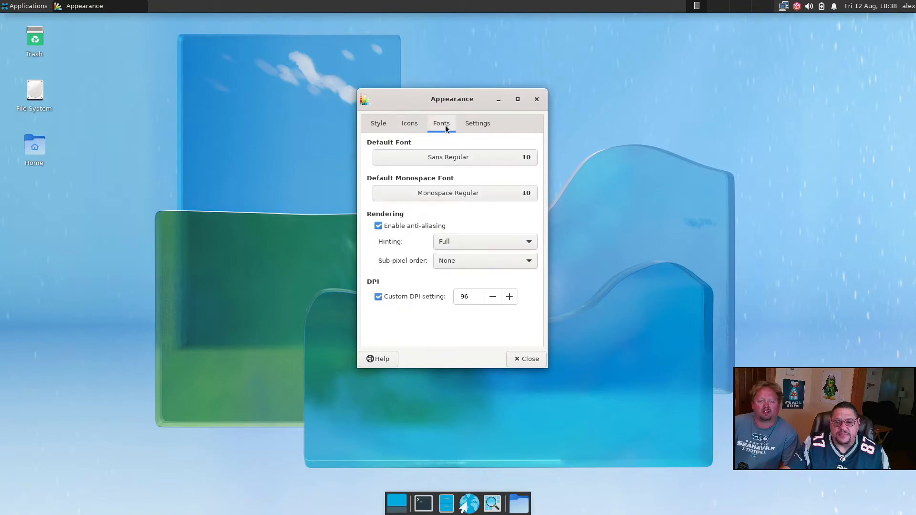
left_click(477, 123)
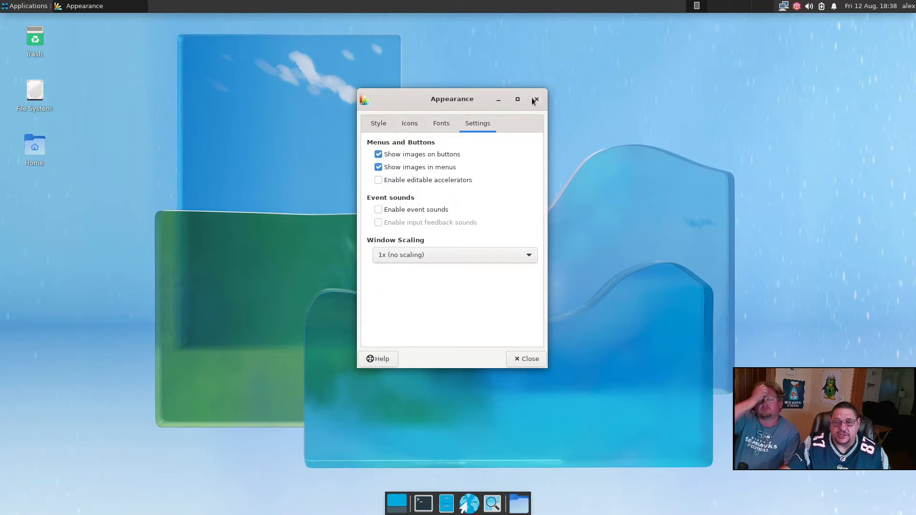
left_click(28, 6)
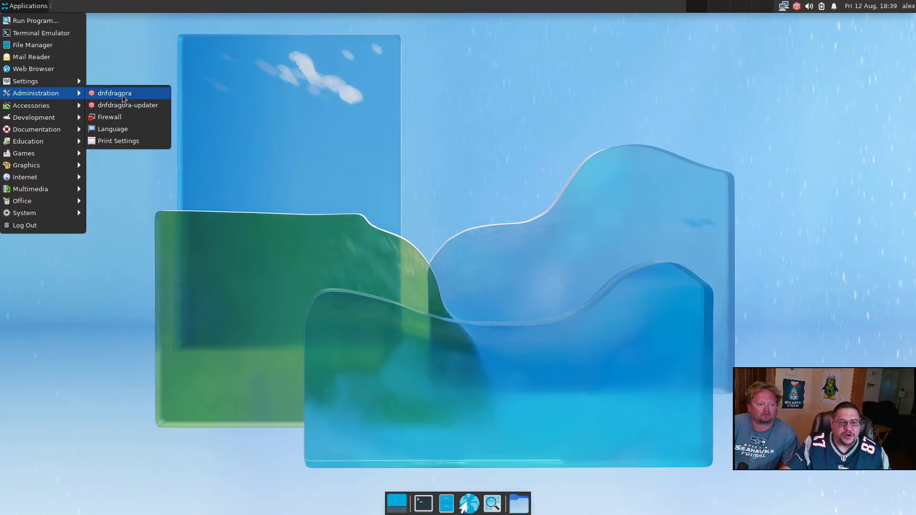
mouse_move(123, 129)
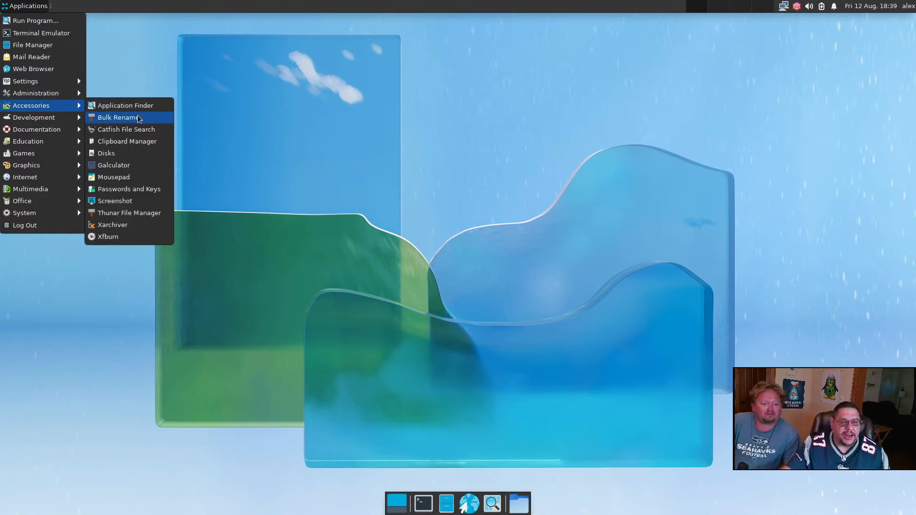
Launch the Disks utility from the Accessories category.
left_click(106, 153)
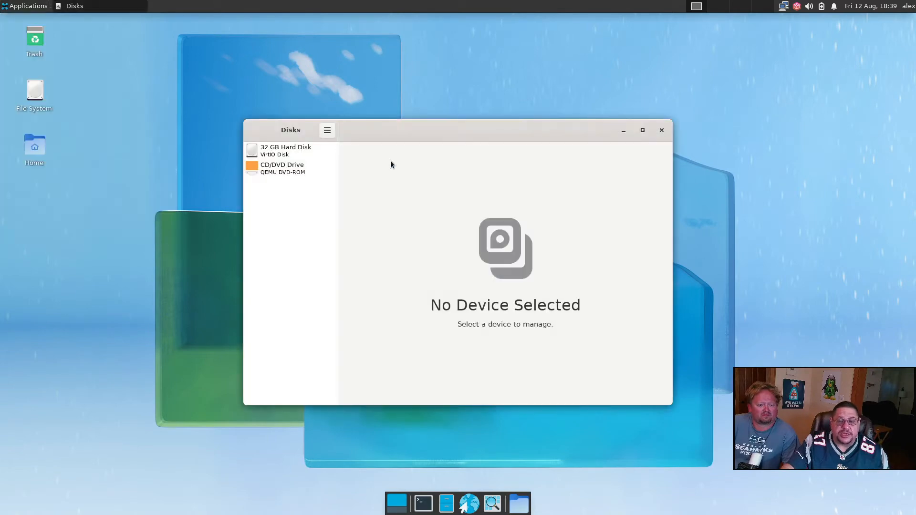
Show About Disks, dismiss it, then select the 32 GB Hard Disk and widen the window.
left_click(326, 130)
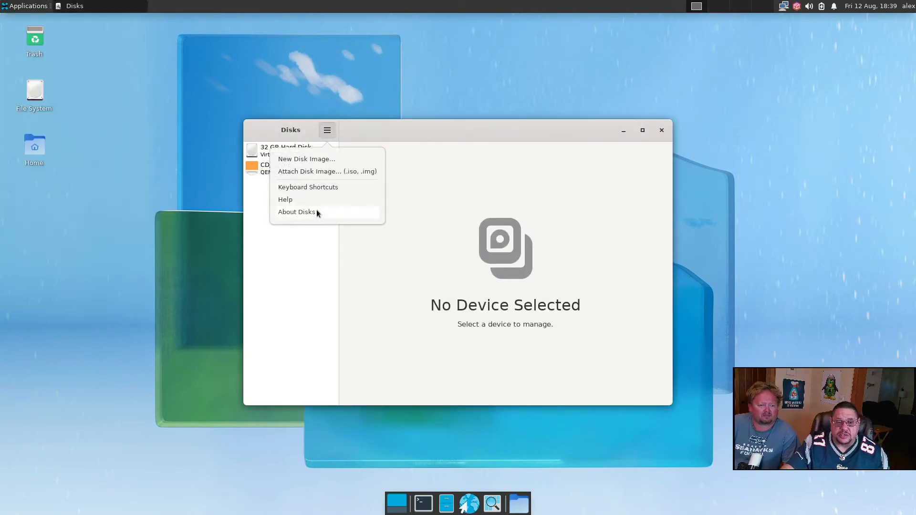
left_click(296, 211)
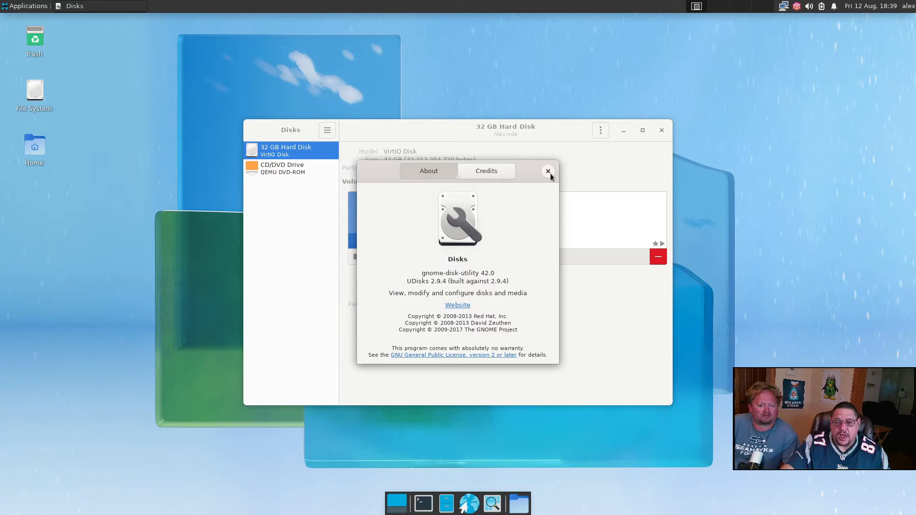
left_click(547, 171)
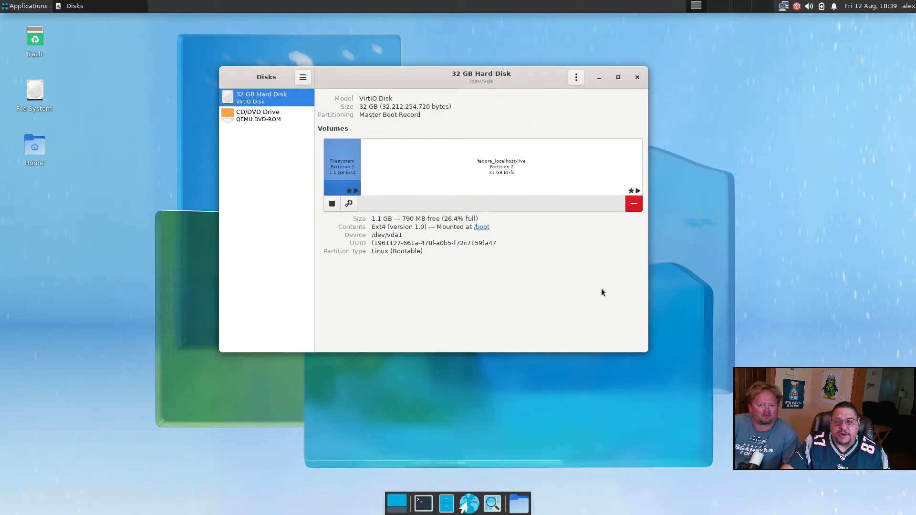
mouse_move(643, 352)
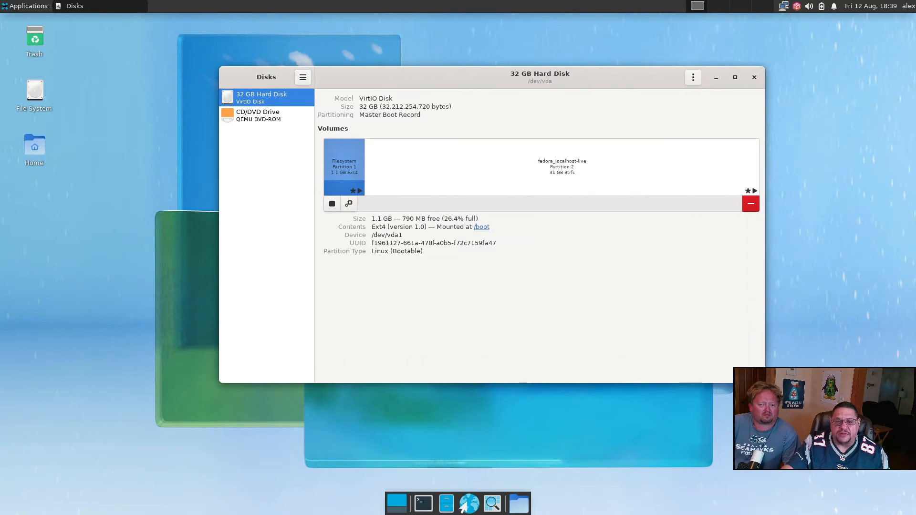
mouse_move(492, 84)
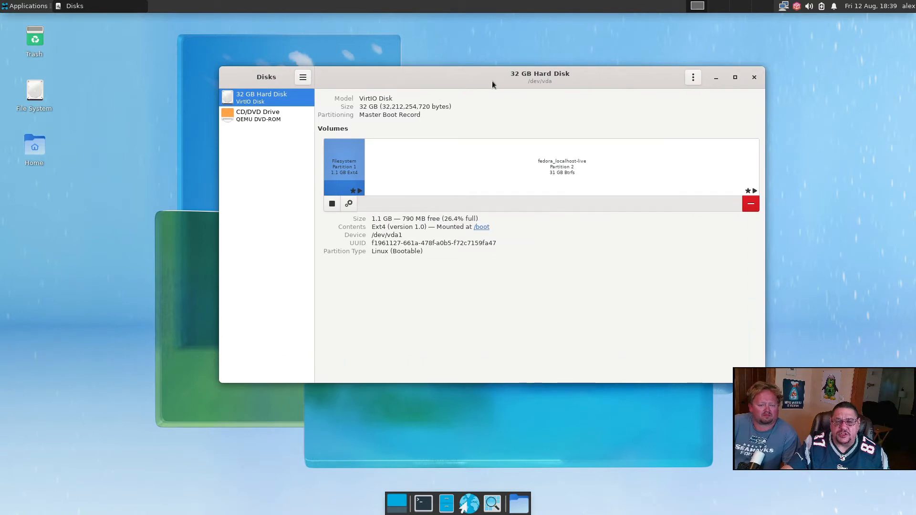
left_click(693, 76)
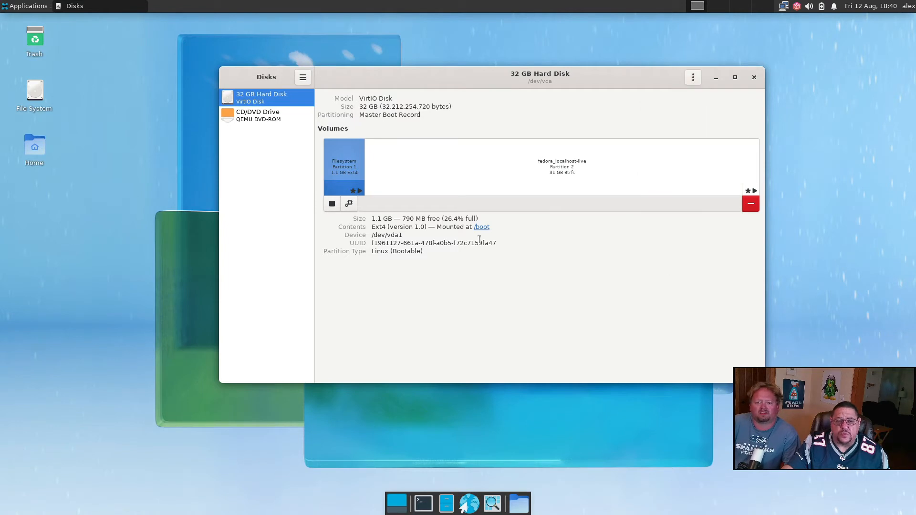
Inspect Partition 2's details and gear-menu actions, close Disks, and reopen the Applications menu.
left_click(561, 166)
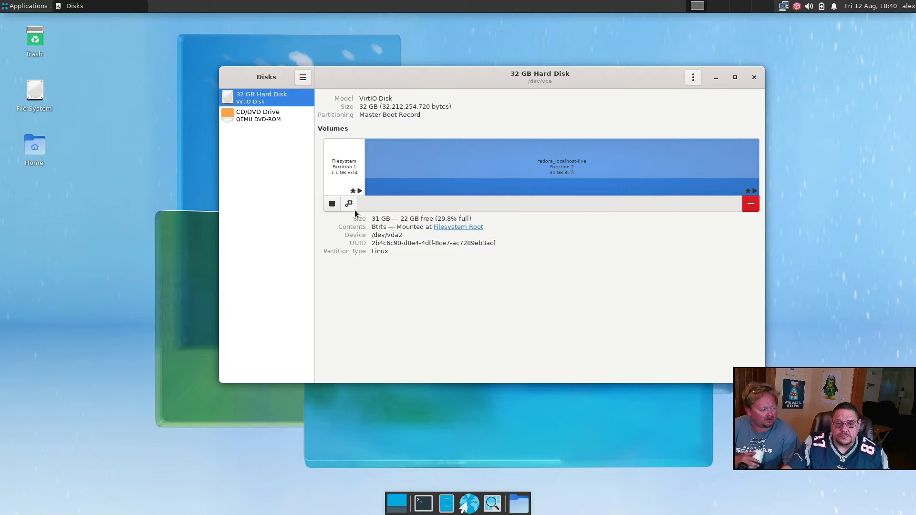
left_click(349, 203)
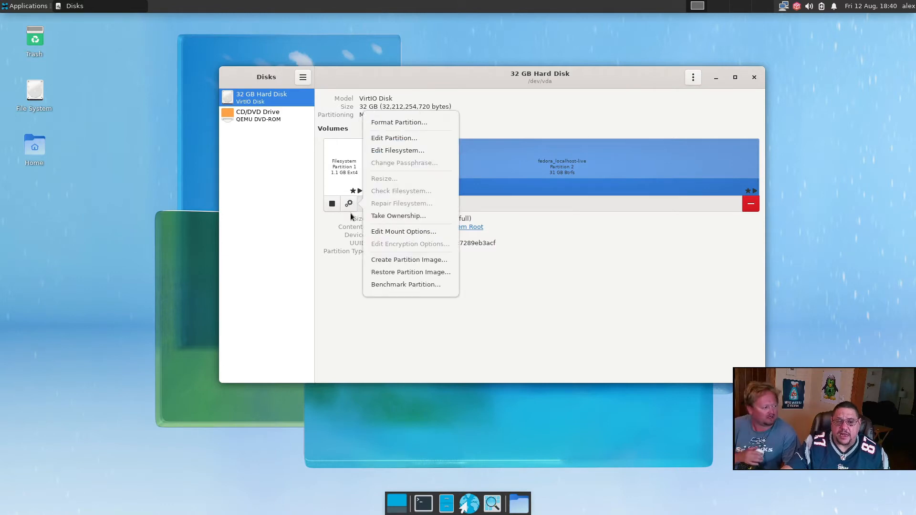
mouse_move(349, 203)
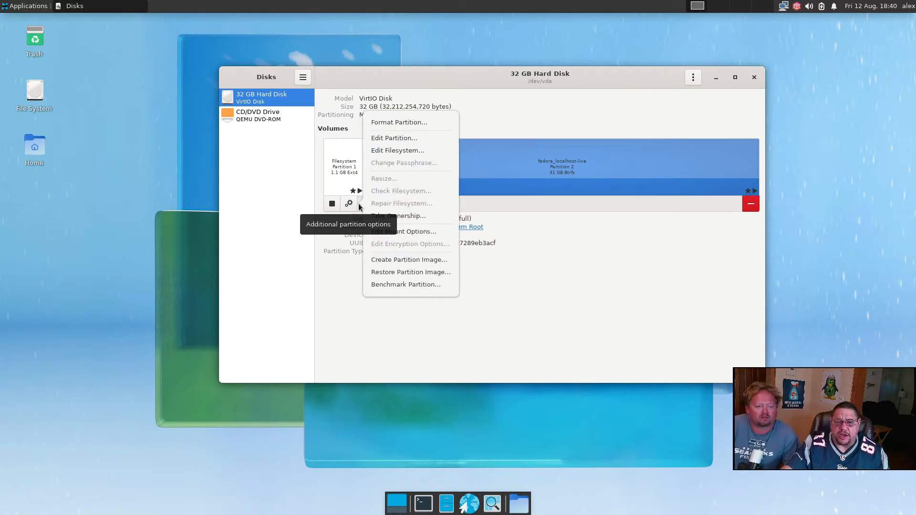
mouse_move(401, 137)
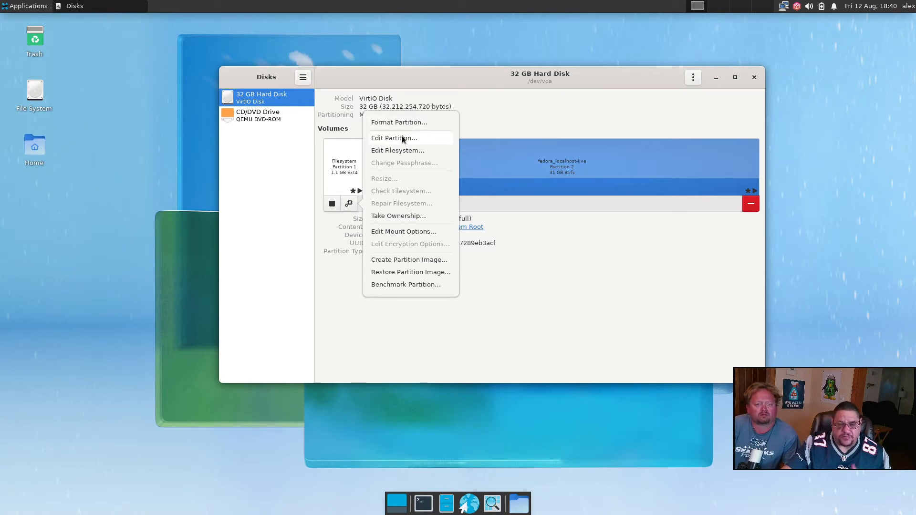
mouse_move(388, 287)
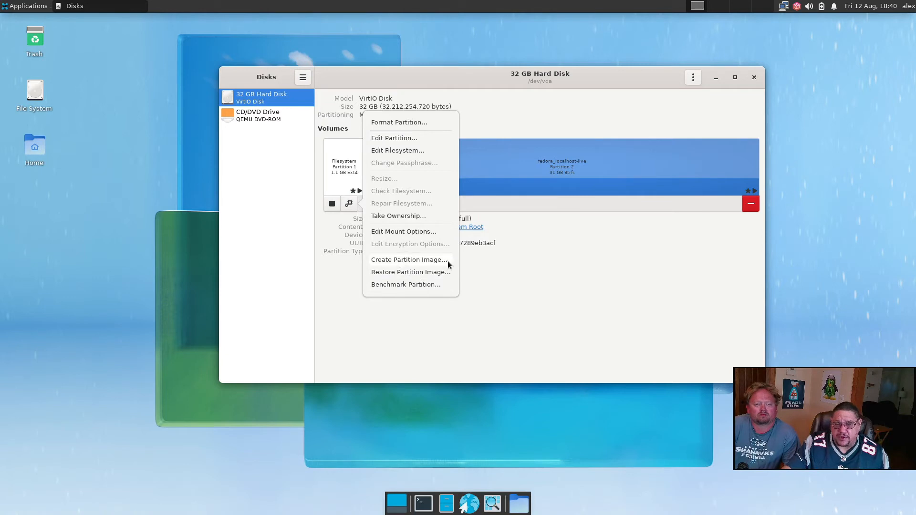
mouse_move(744, 92)
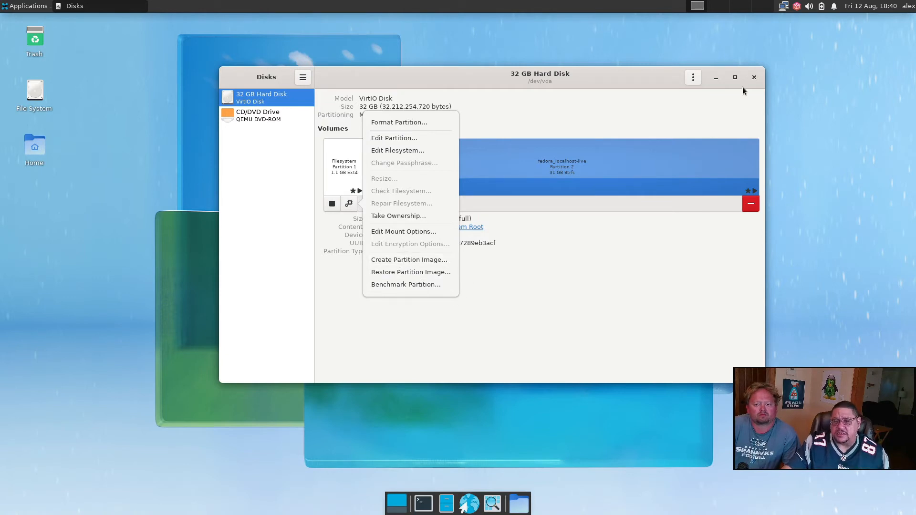
left_click(753, 77)
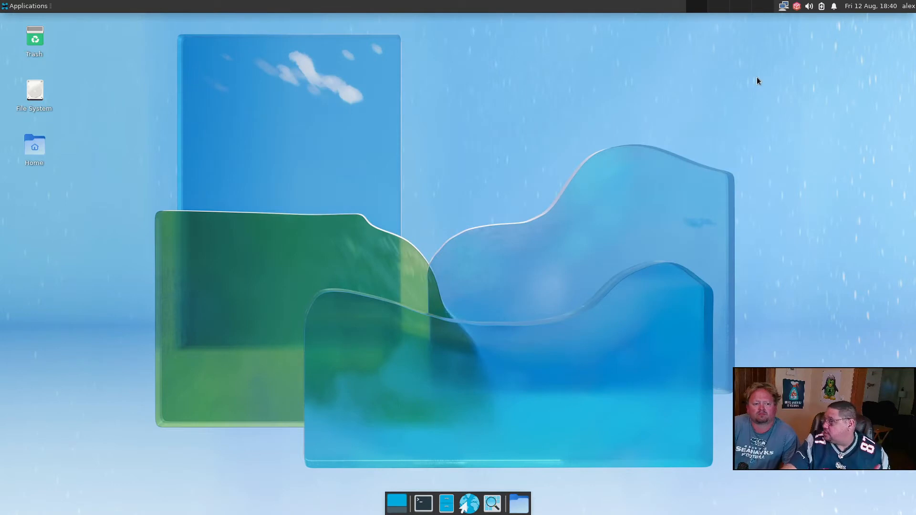
left_click(26, 6)
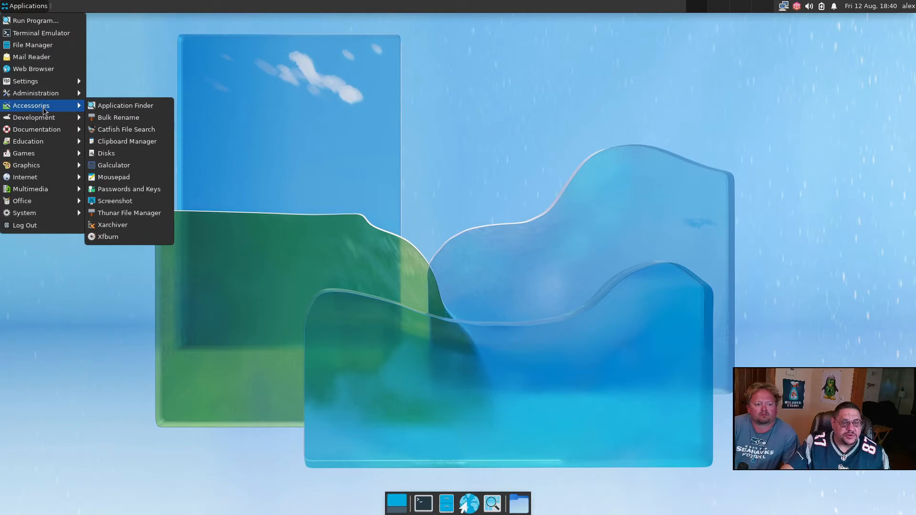
mouse_move(128, 189)
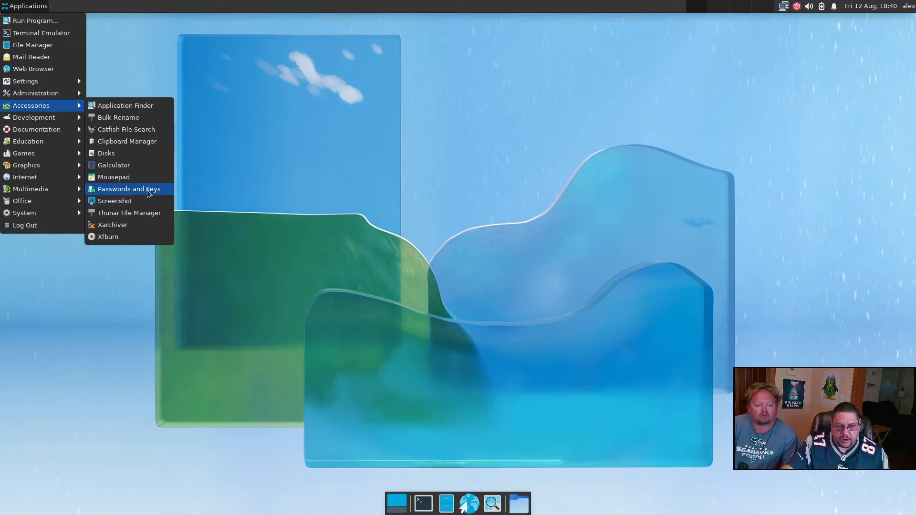
mouse_move(35, 93)
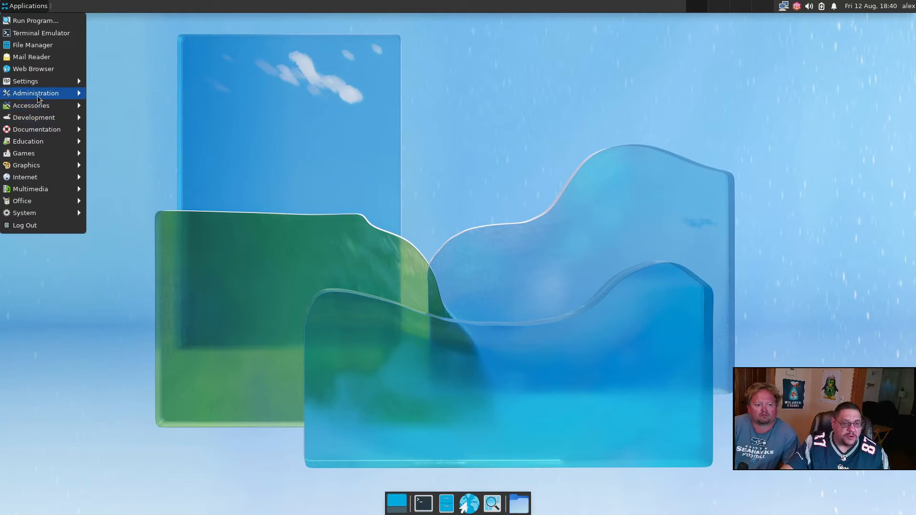
mouse_move(34, 117)
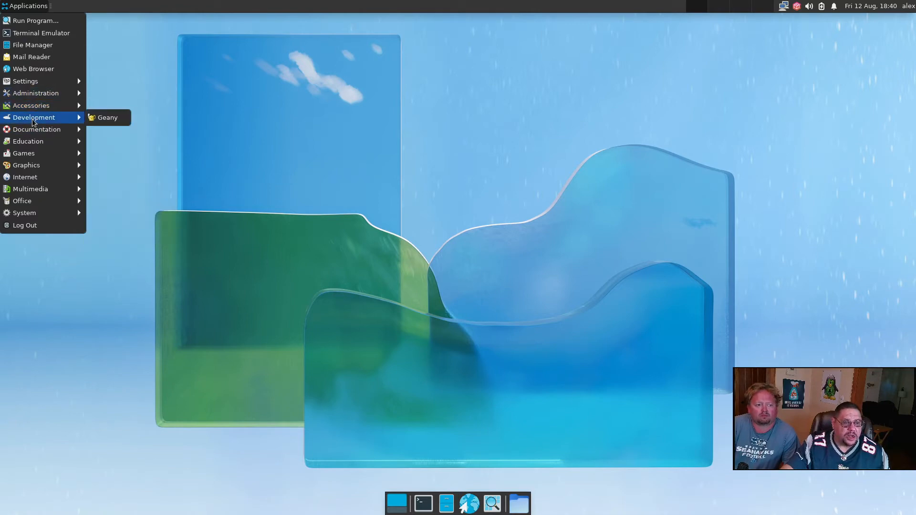
mouse_move(108, 117)
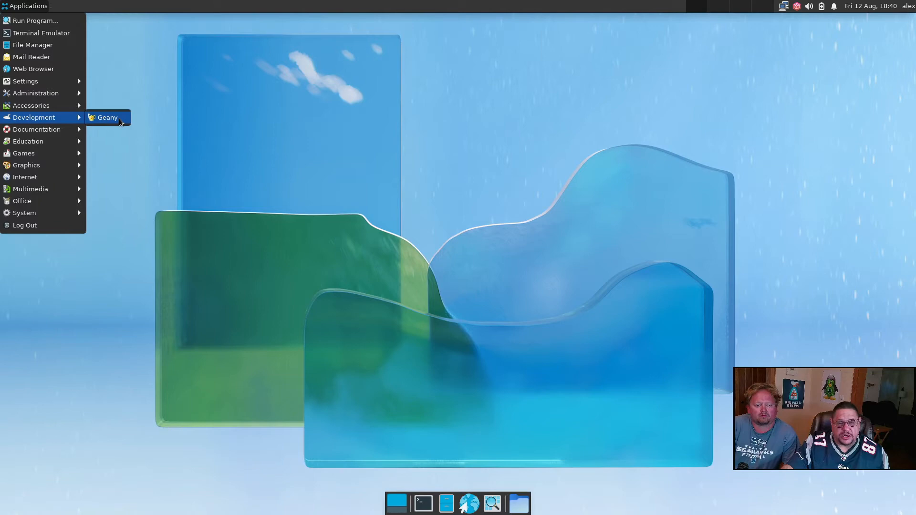
mouse_move(36, 128)
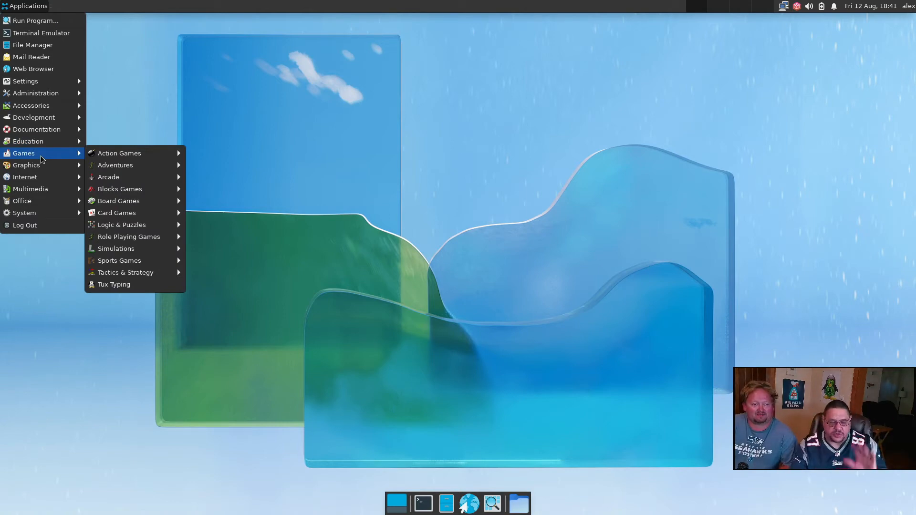
mouse_move(129, 152)
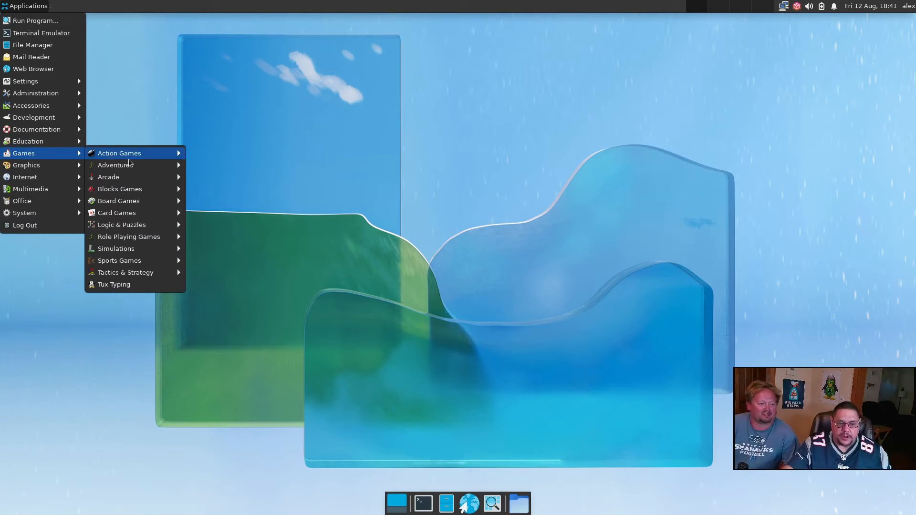
mouse_move(115, 165)
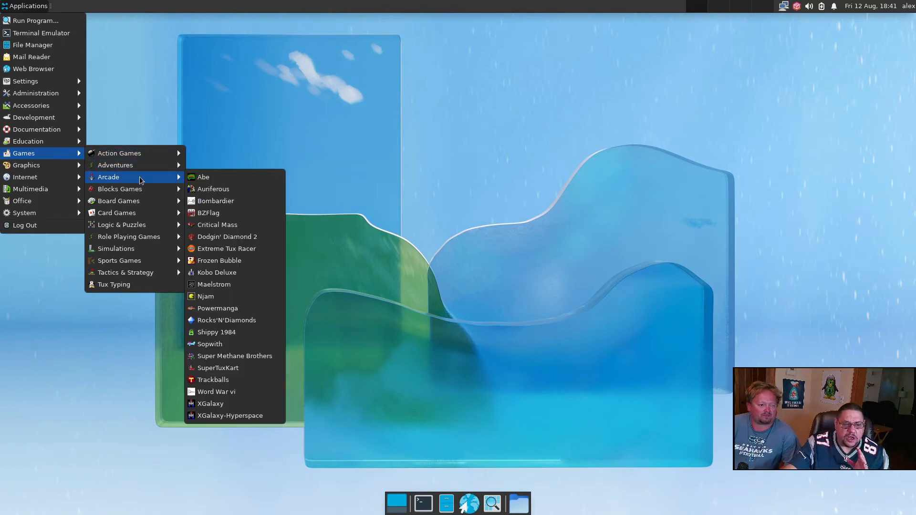
mouse_move(117, 213)
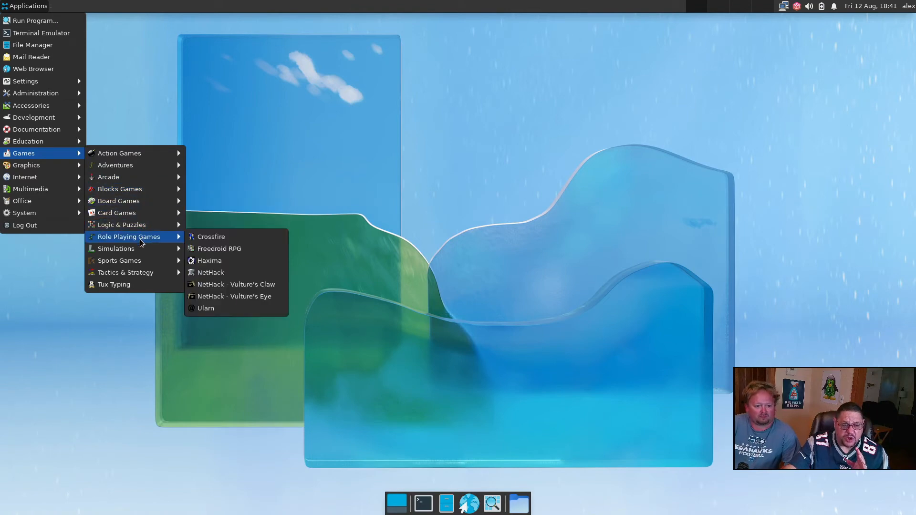
mouse_move(126, 272)
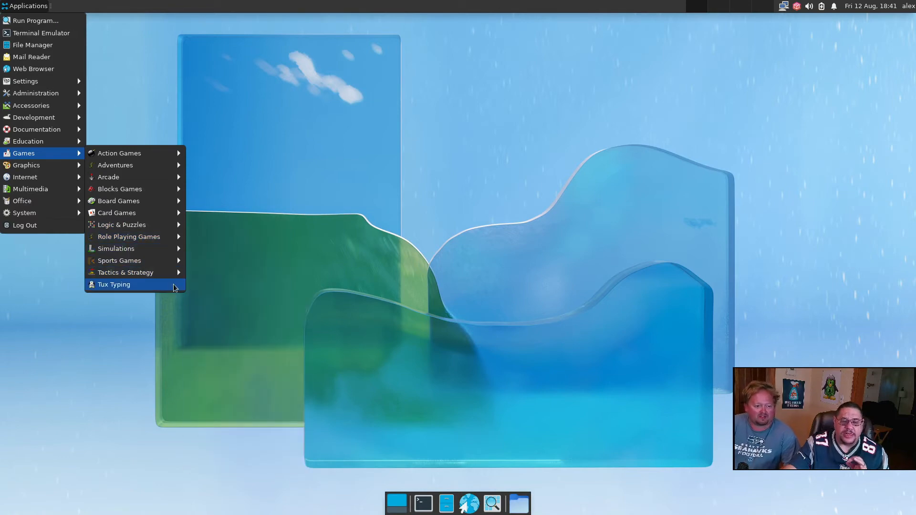
mouse_move(119, 152)
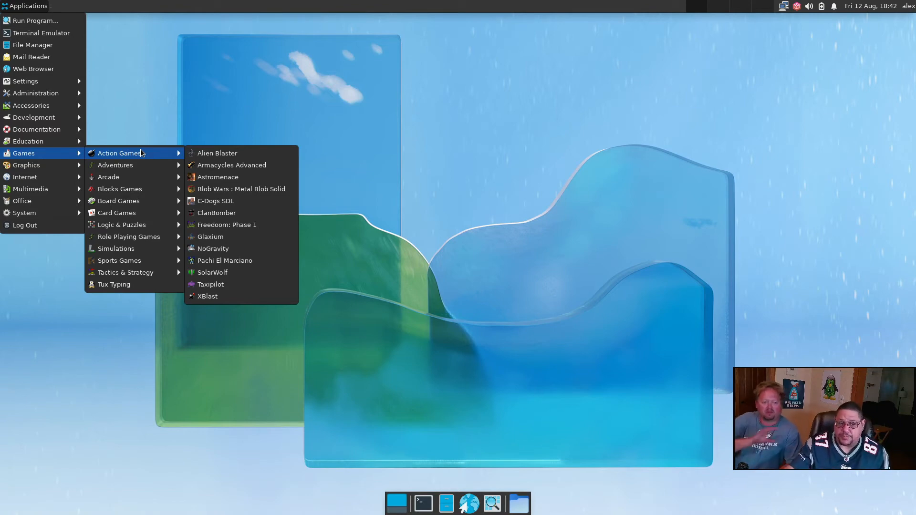
mouse_move(160, 162)
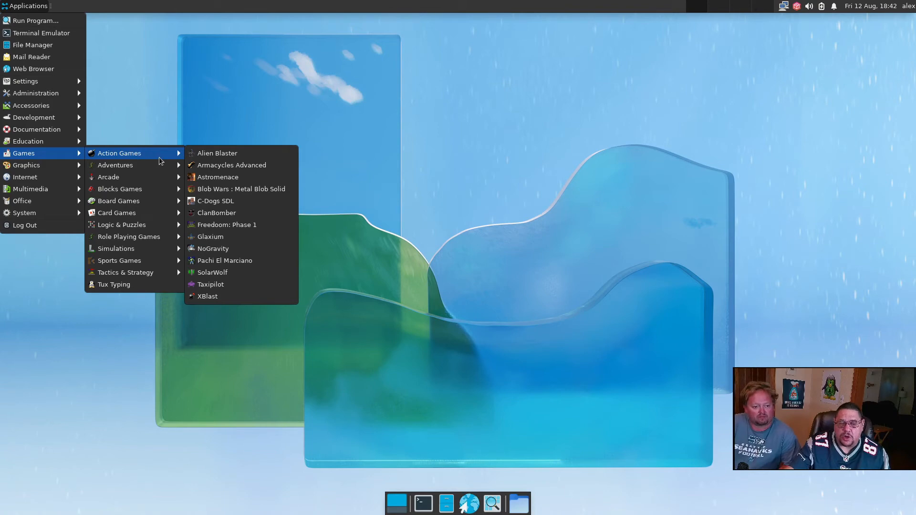
mouse_move(133, 152)
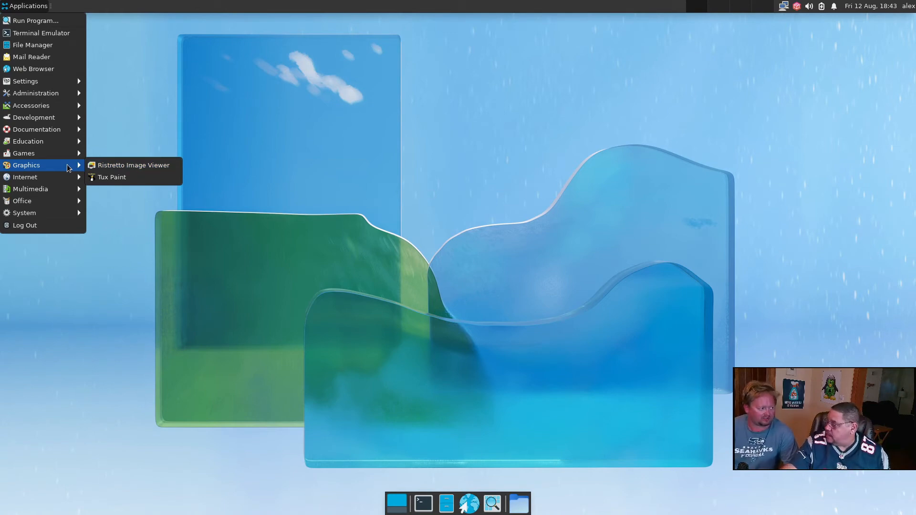
mouse_move(134, 166)
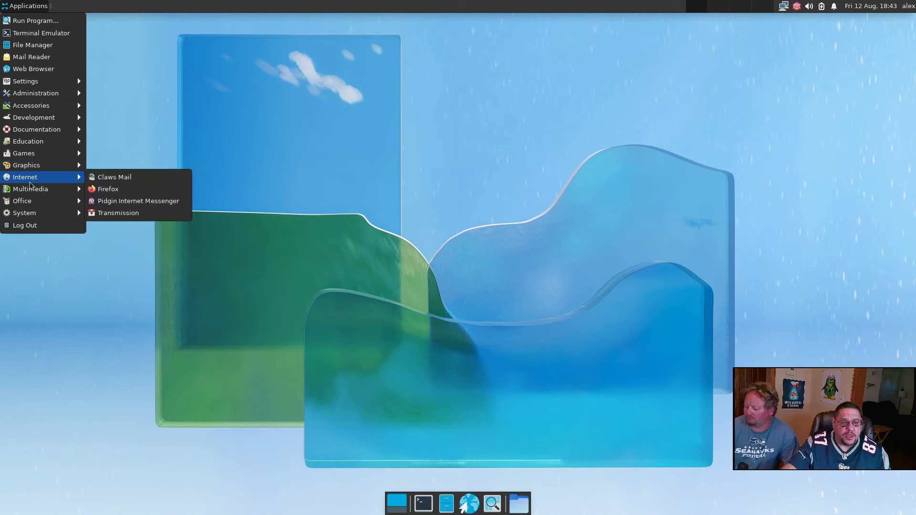
mouse_move(138, 201)
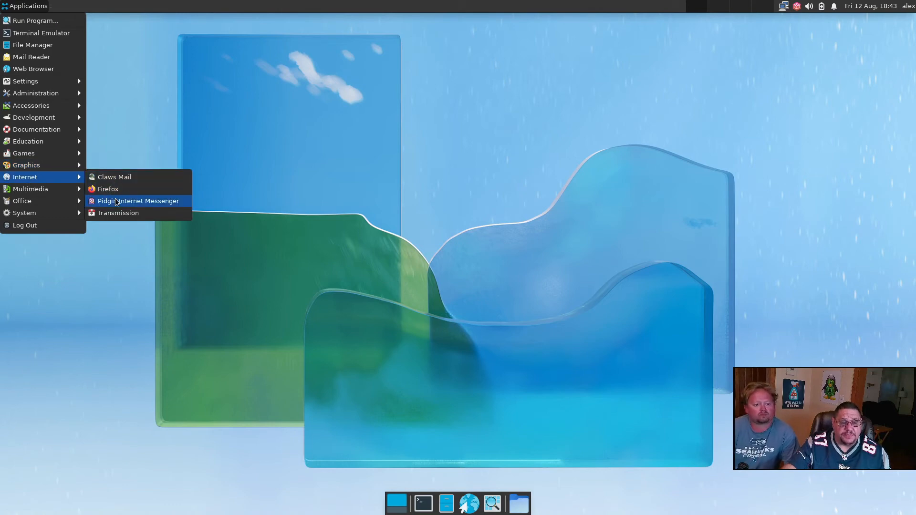
mouse_move(118, 213)
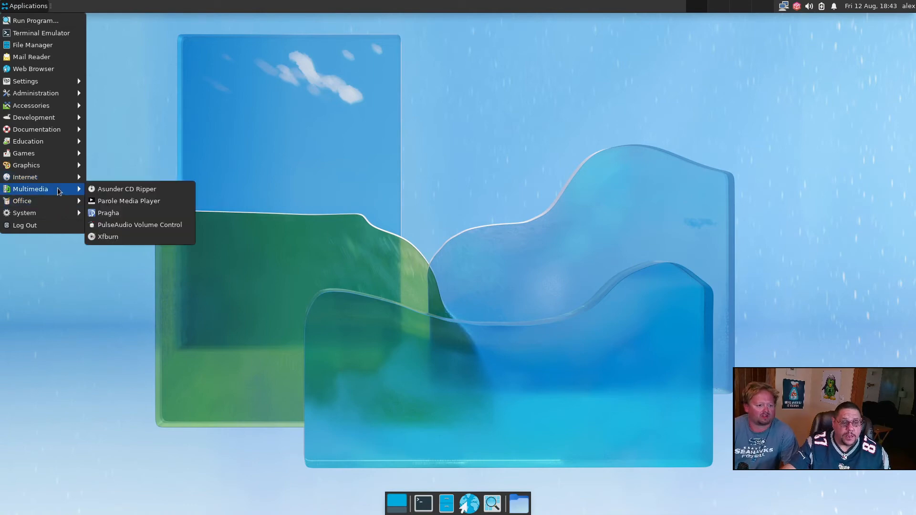
mouse_move(102, 192)
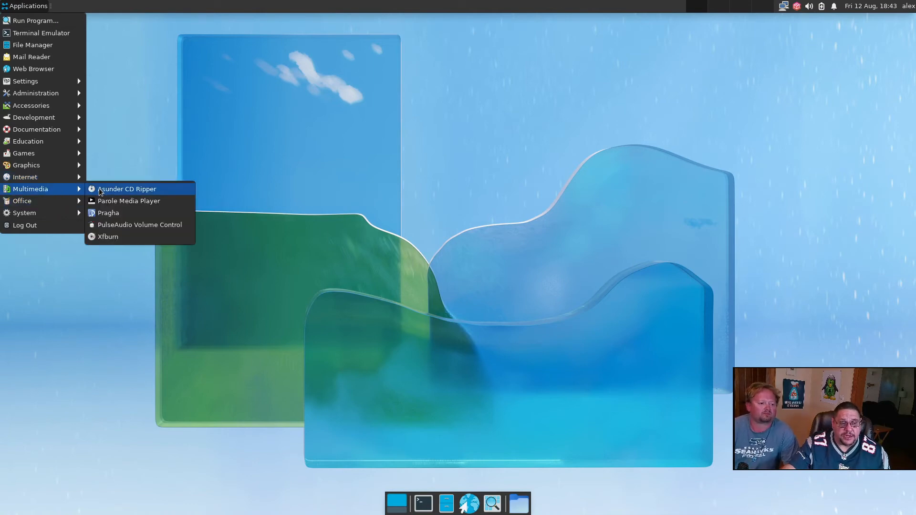
mouse_move(102, 192)
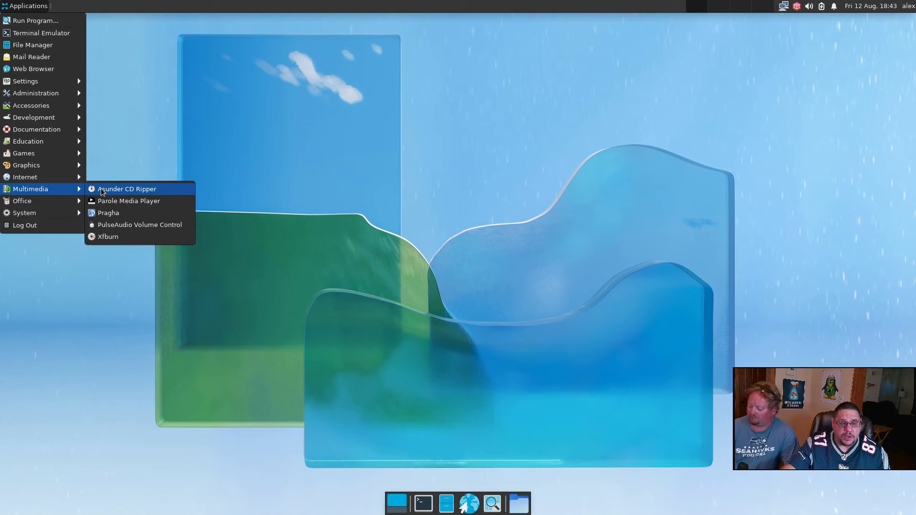
mouse_move(107, 213)
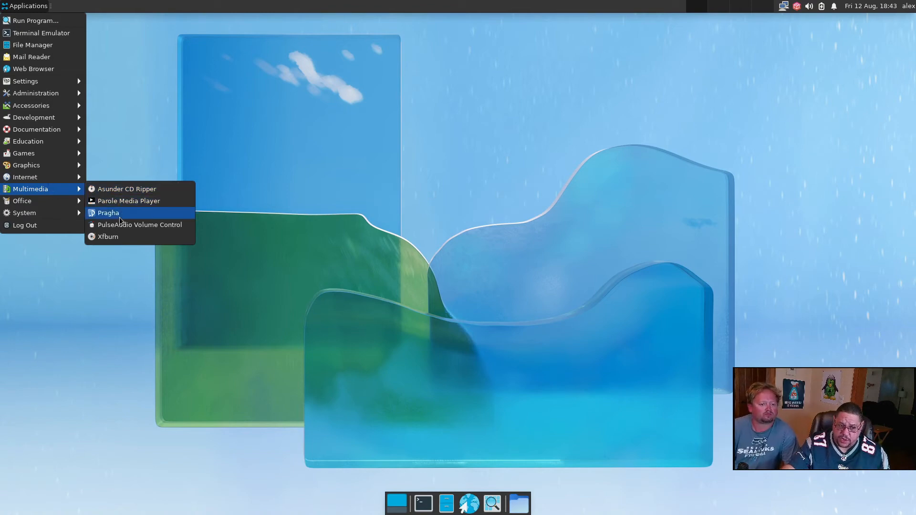
mouse_move(120, 226)
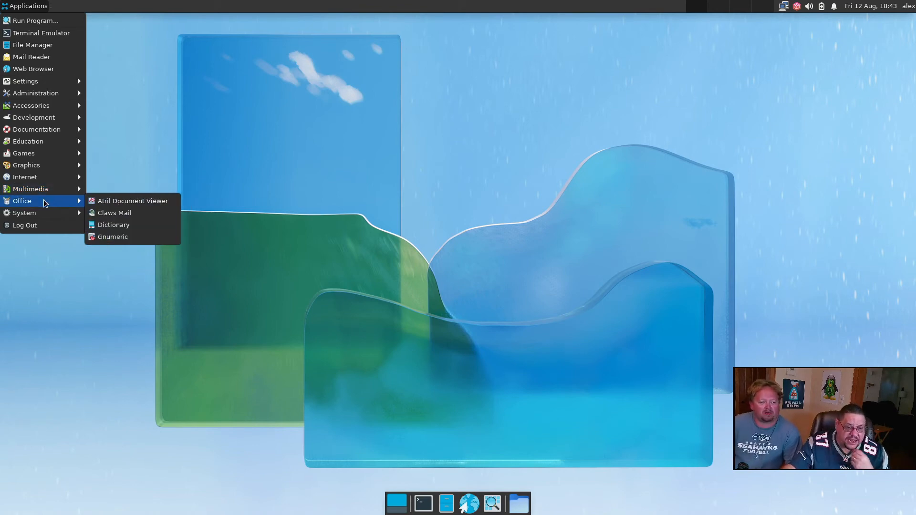
mouse_move(134, 201)
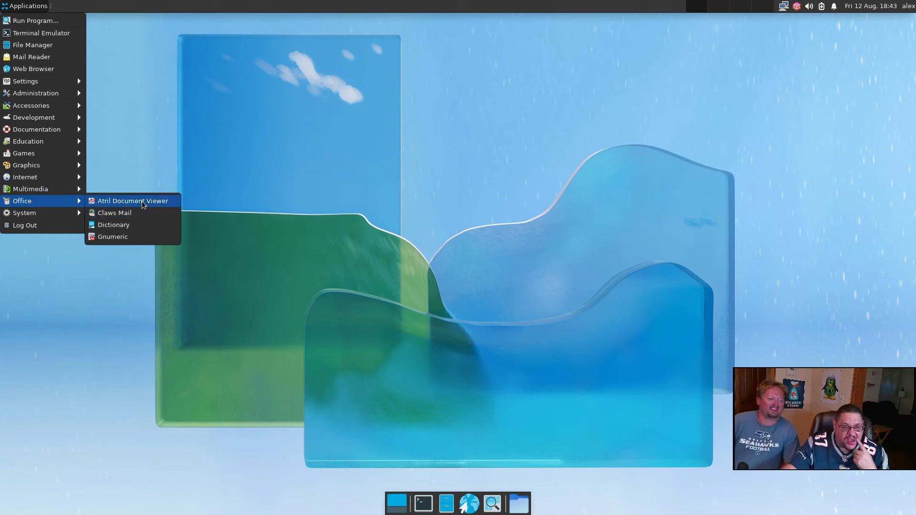
mouse_move(137, 204)
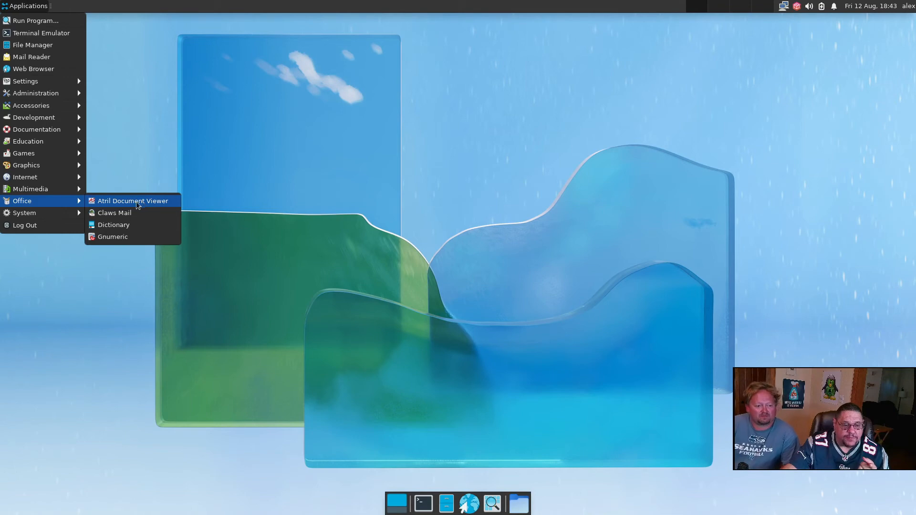
mouse_move(128, 236)
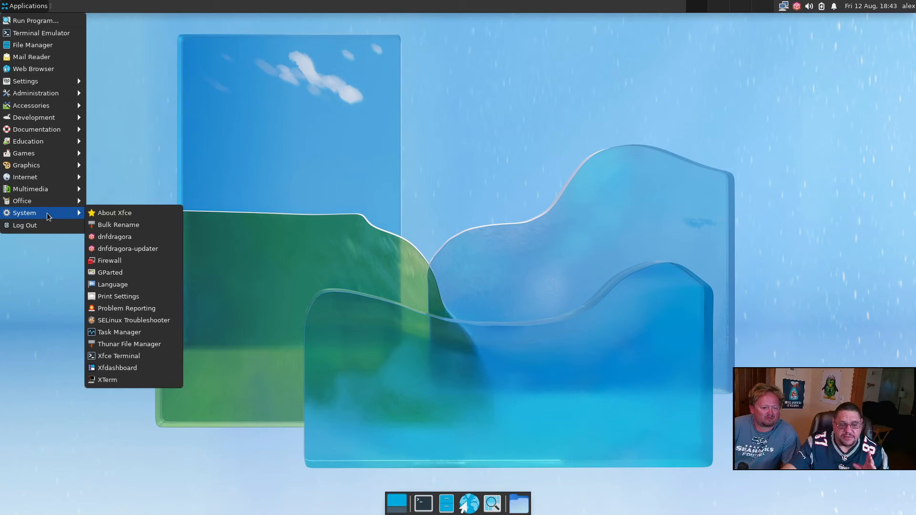
mouse_move(134, 321)
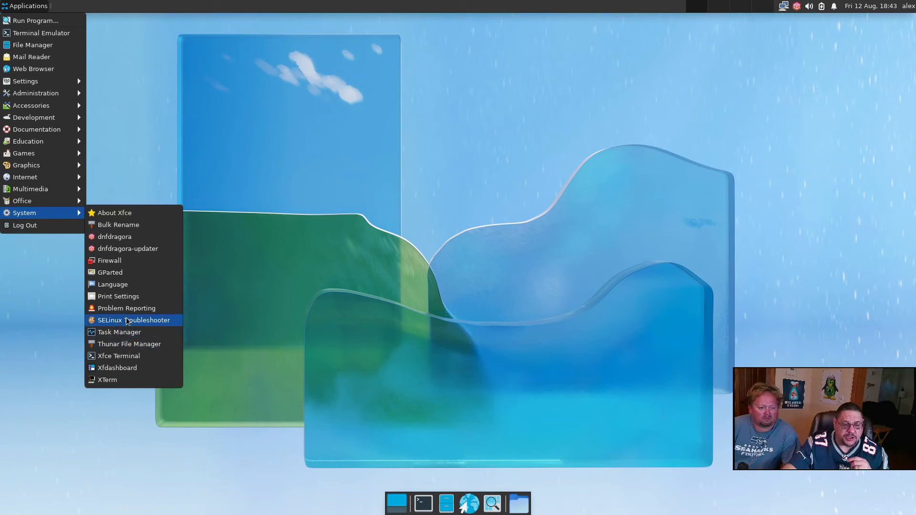
mouse_move(126, 308)
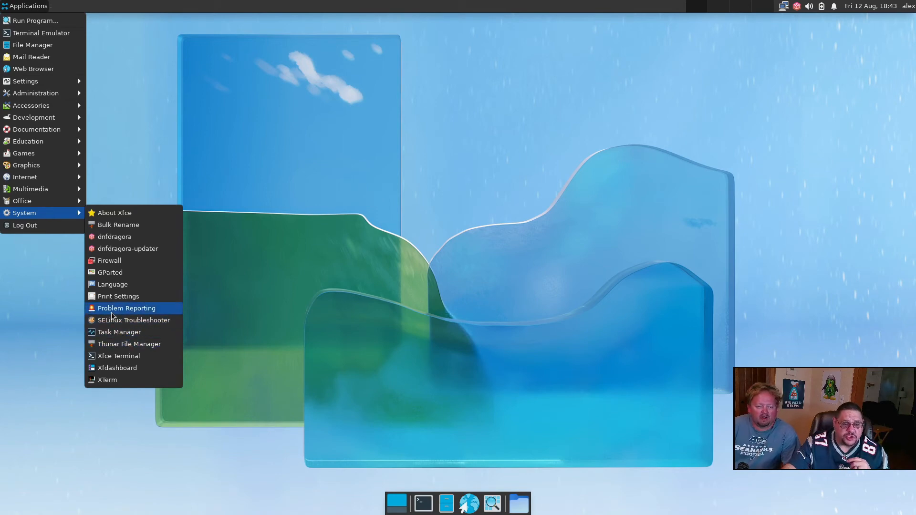
Launch GParted from the System category.
left_click(110, 272)
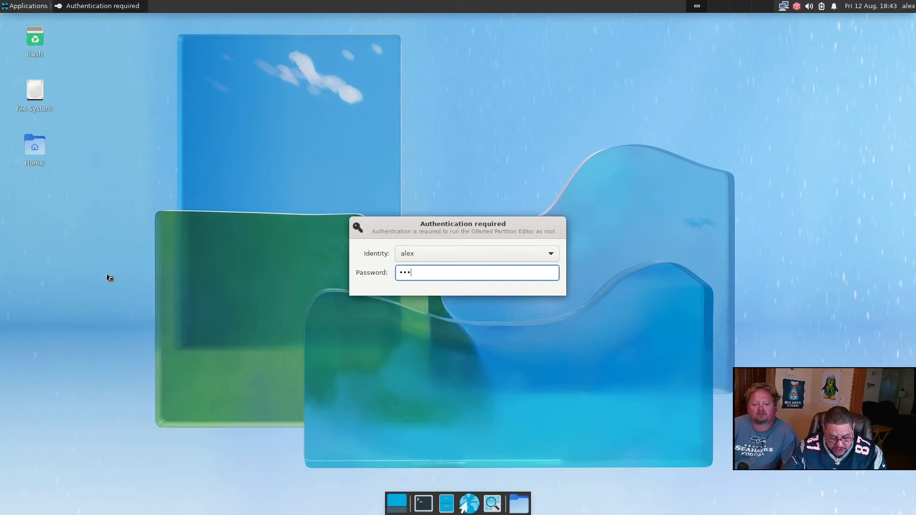
Authorise GParted as root, review the /dev/vda ext4 and btrfs partitions, then close it.
key("Return")
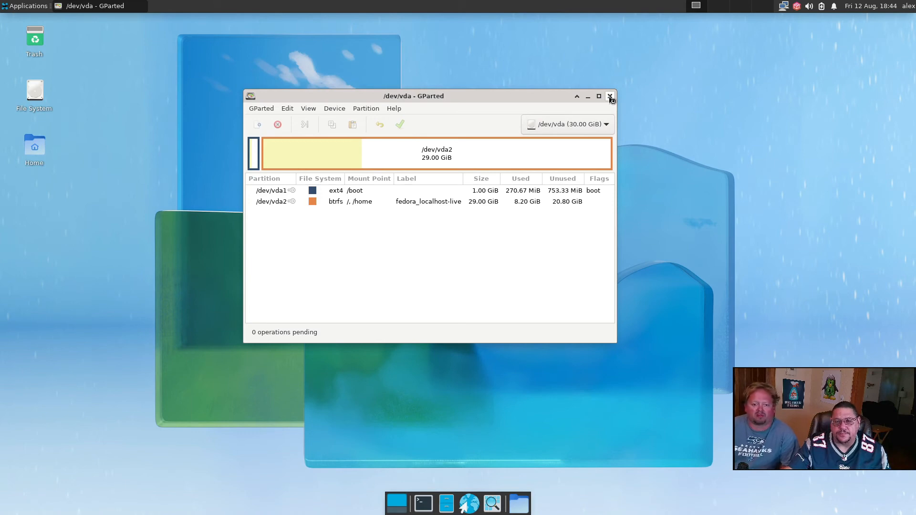
left_click(28, 6)
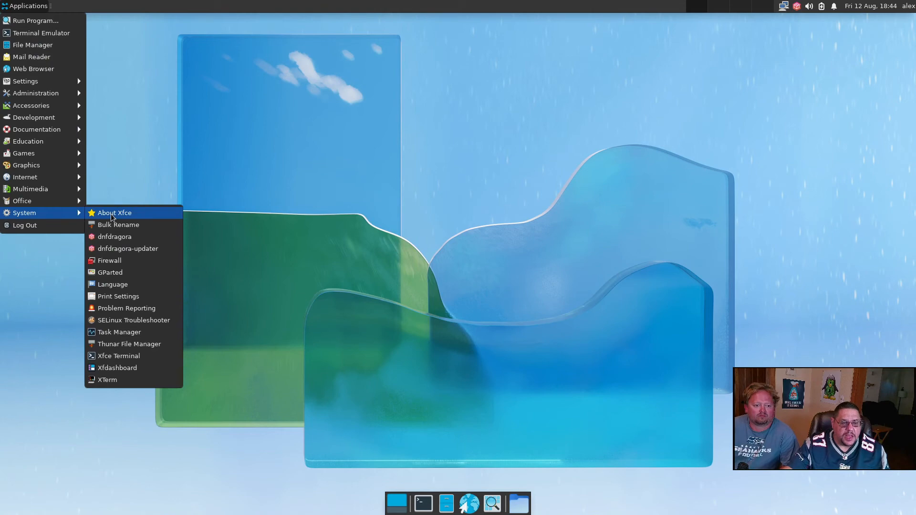
mouse_move(109, 248)
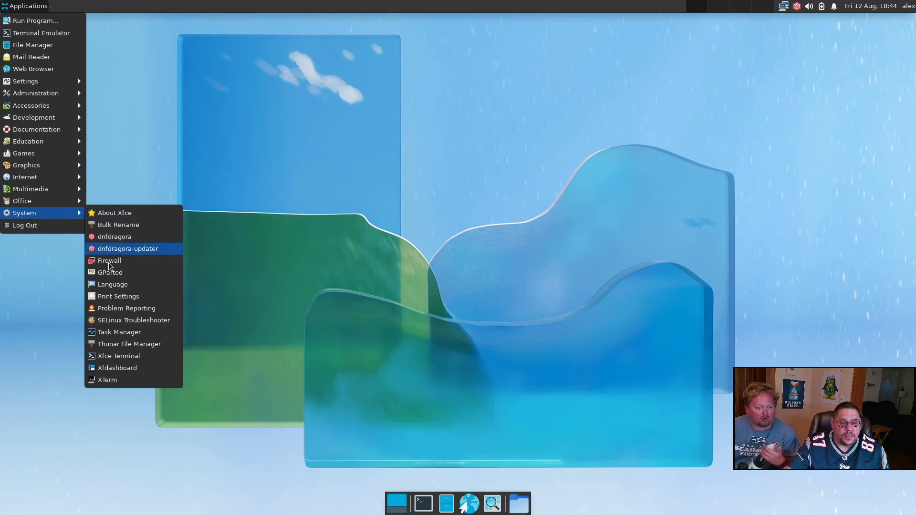
mouse_move(109, 259)
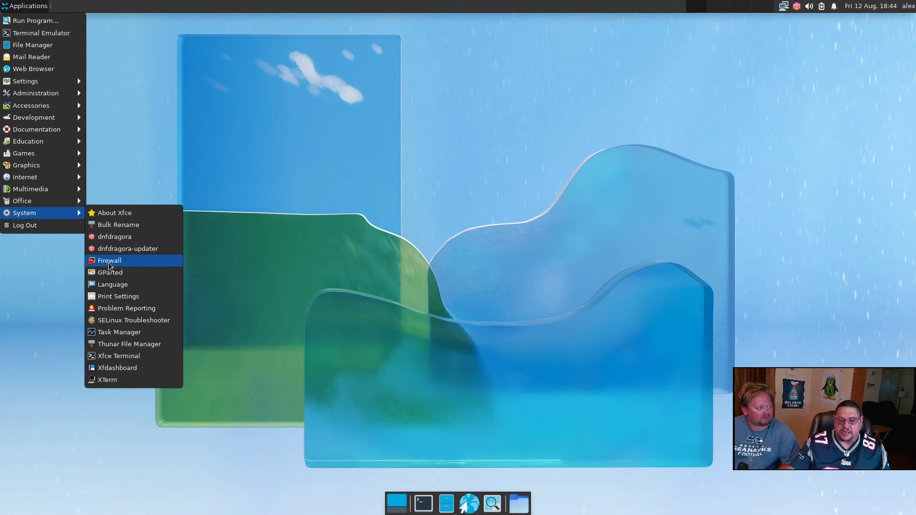
mouse_move(120, 264)
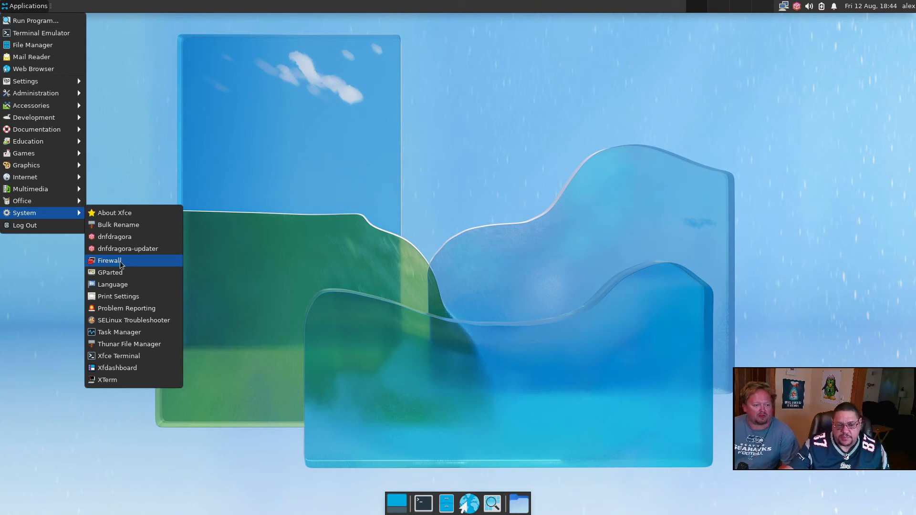
left_click(456, 267)
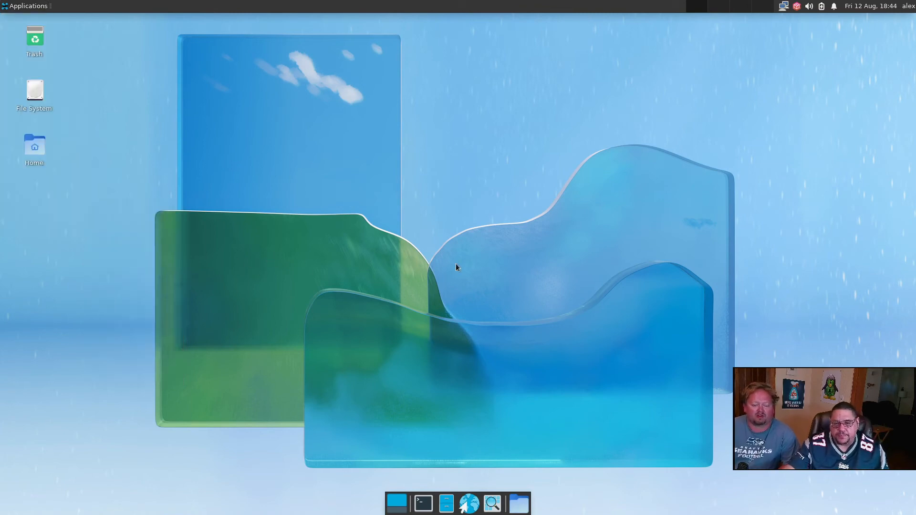